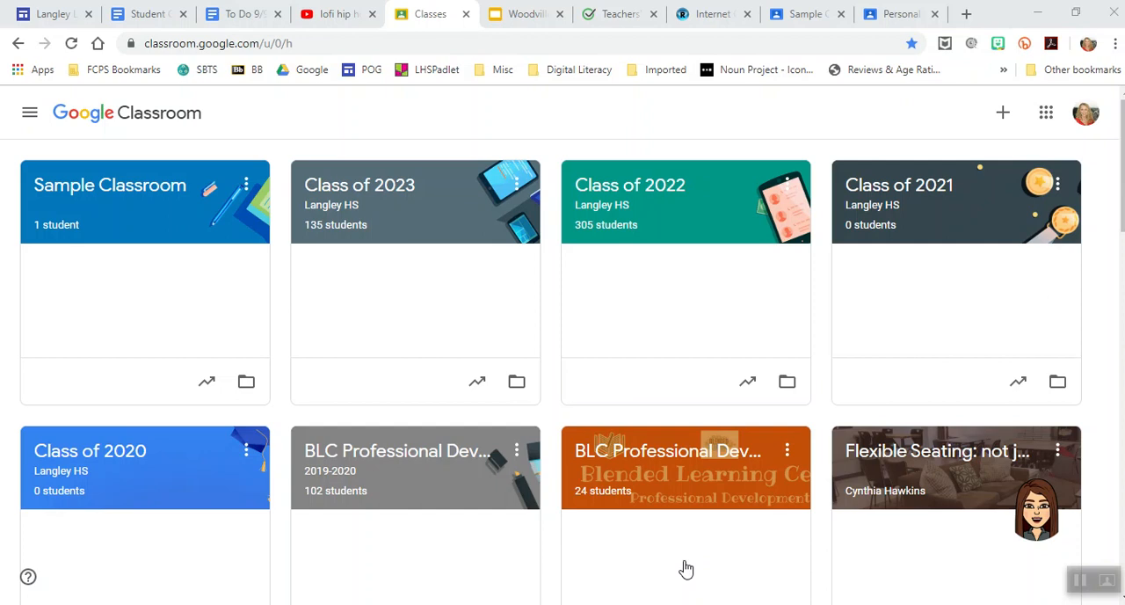
pyautogui.moveTo(248, 184)
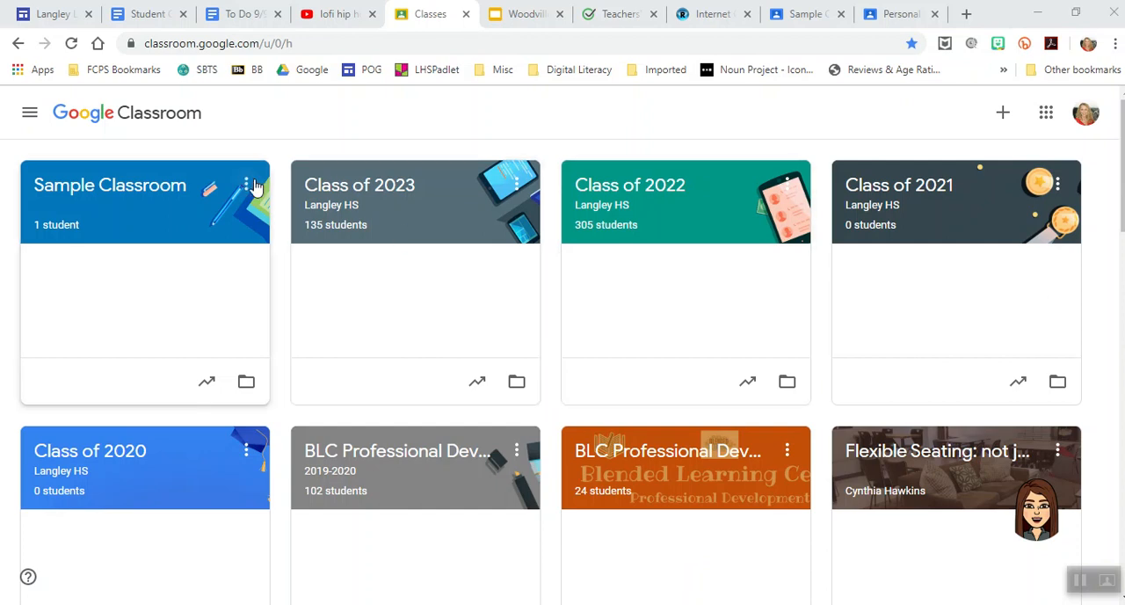
pyautogui.moveTo(629, 185)
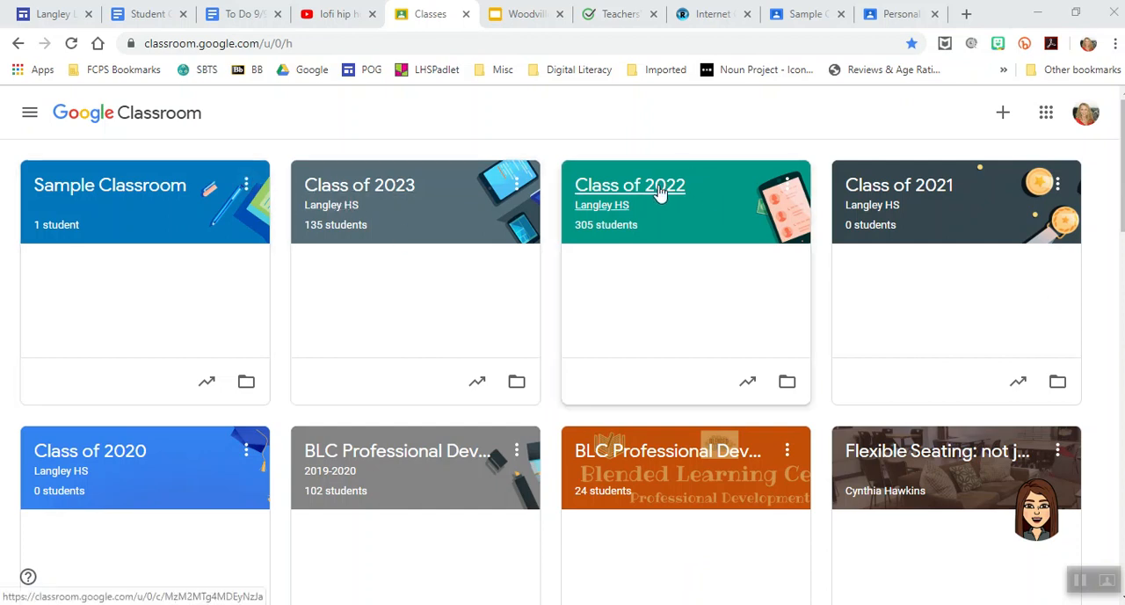
pyautogui.moveTo(90, 450)
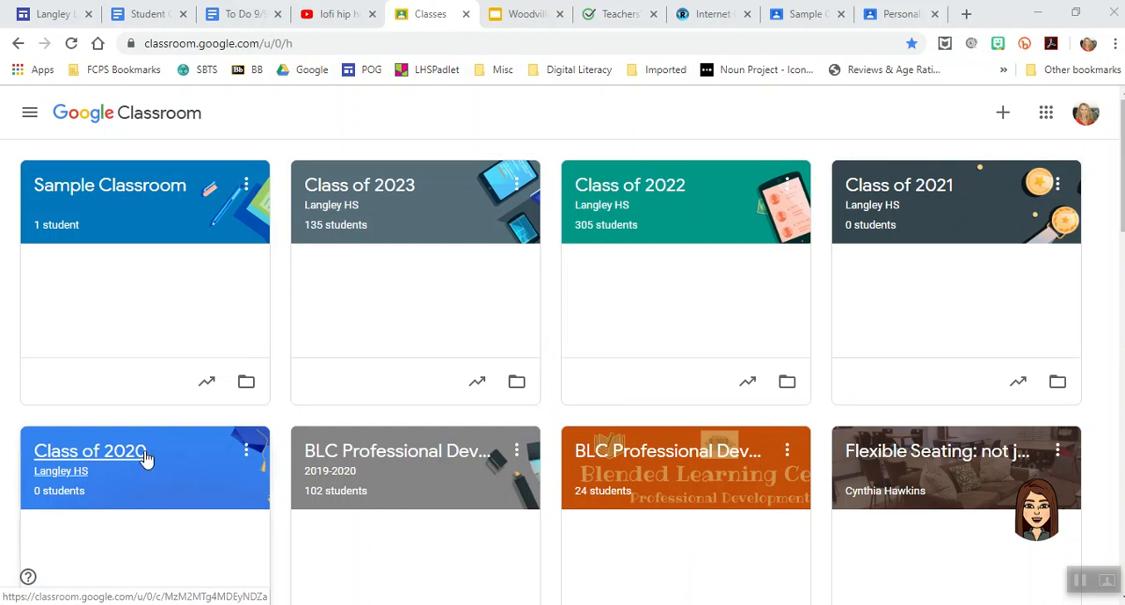
pyautogui.moveTo(685, 192)
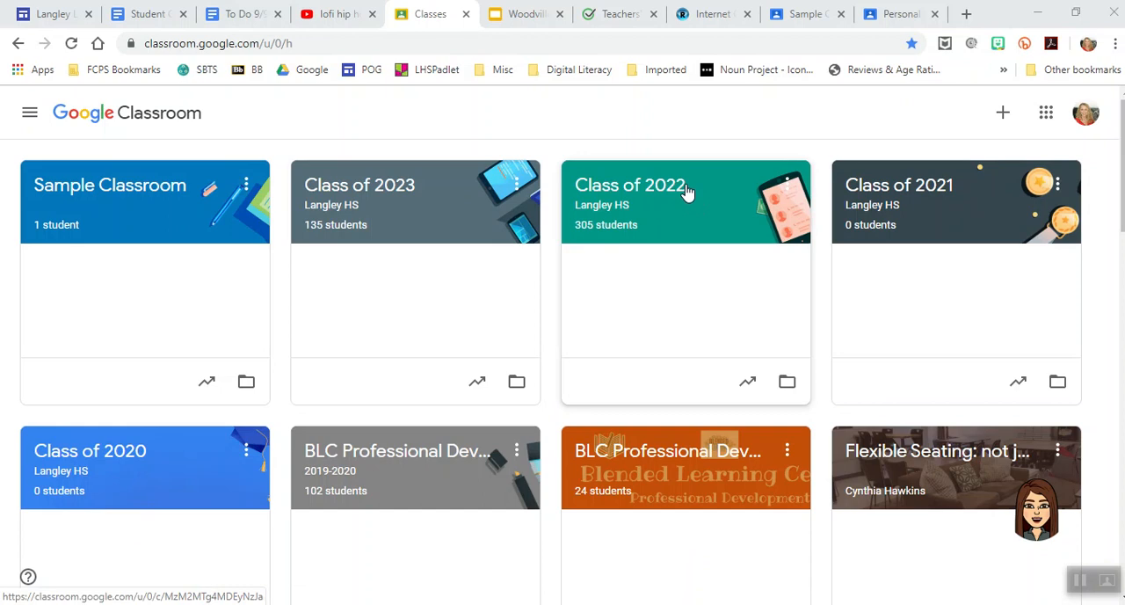
# Open the Class of 2022 class, then bring up and dismiss the join-class-with-code prompt.
pyautogui.click(629, 185)
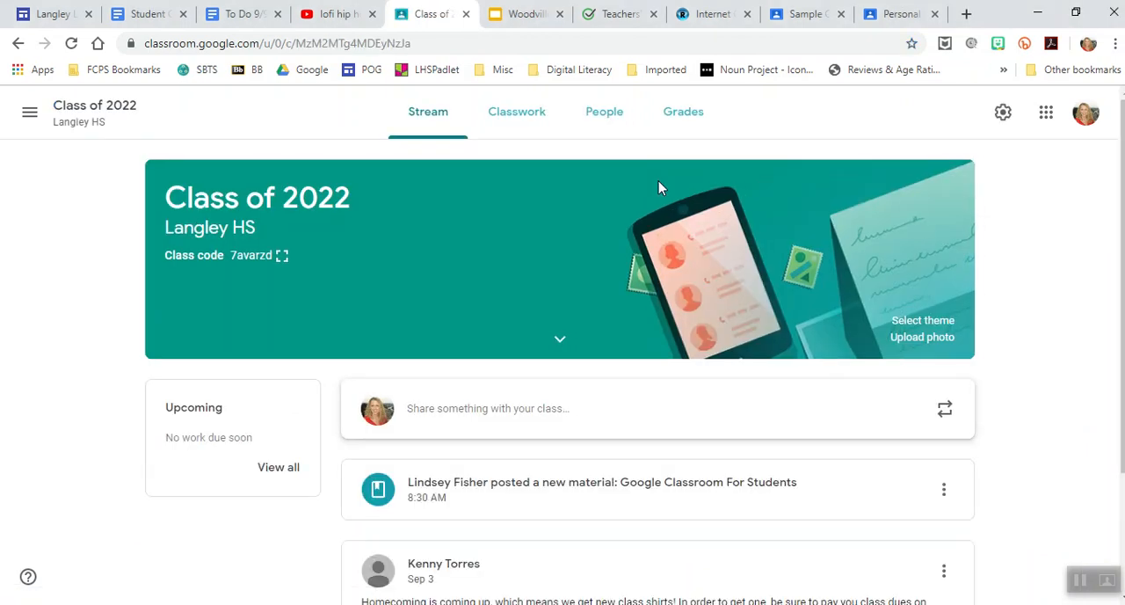
pyautogui.moveTo(211, 183)
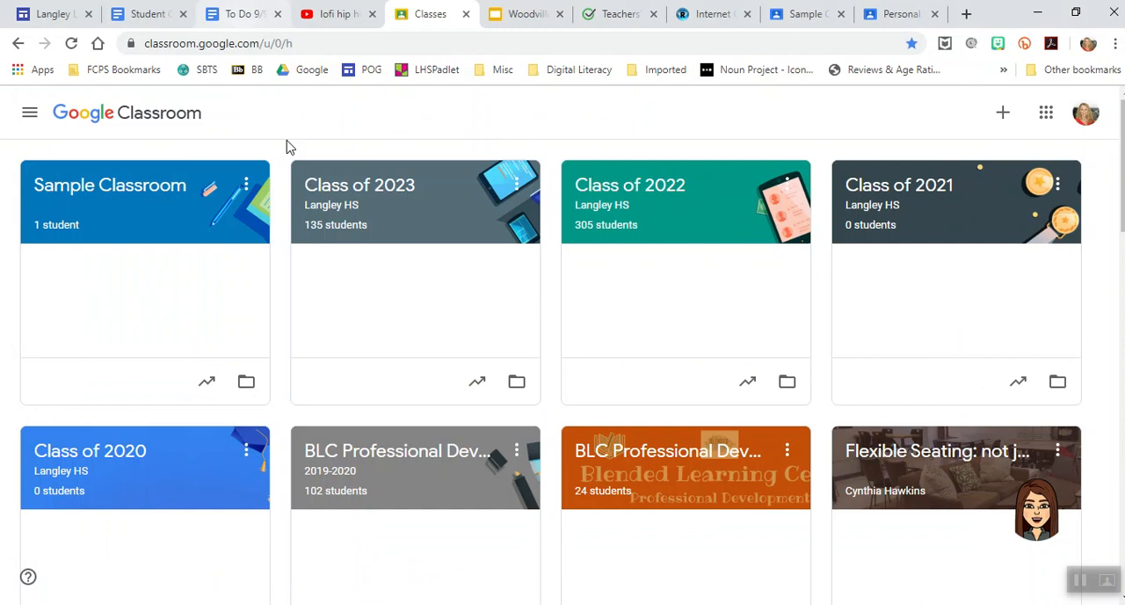
pyautogui.moveTo(1044, 113)
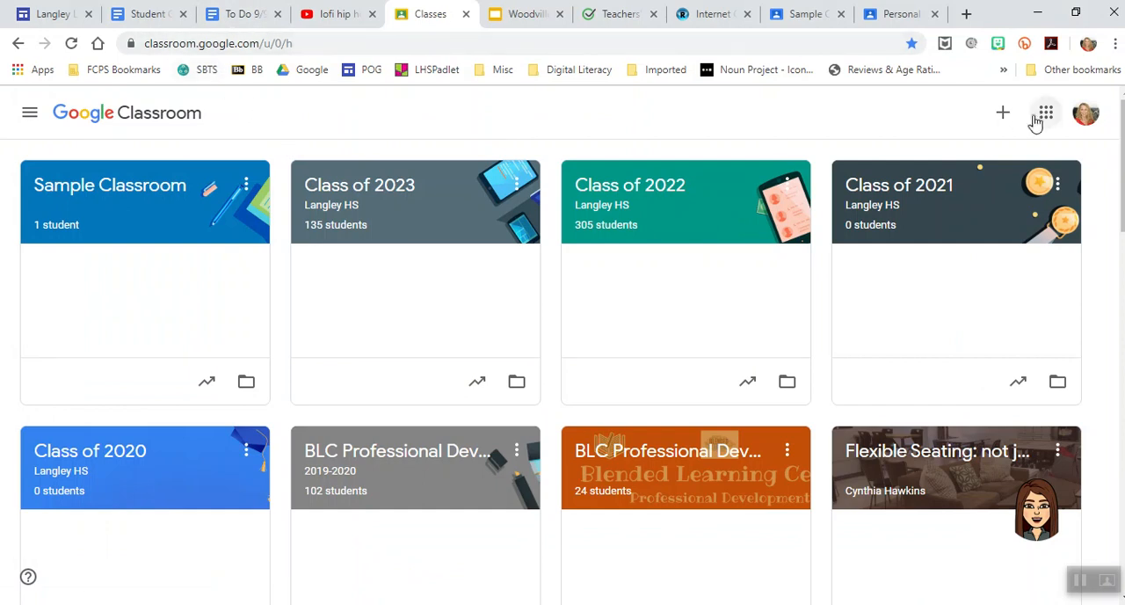
pyautogui.click(1002, 113)
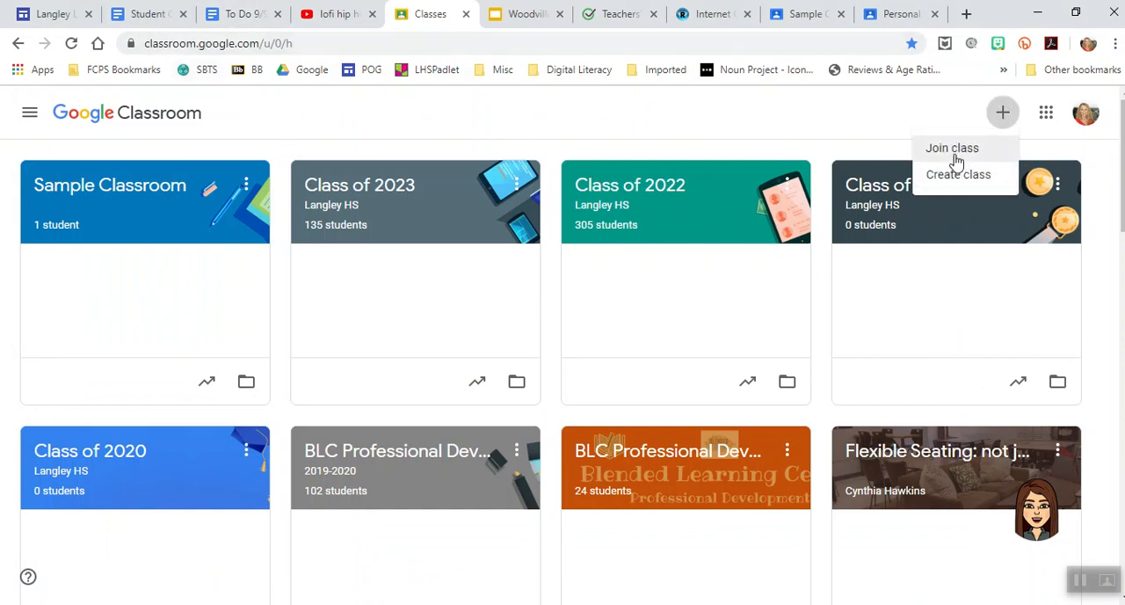
pyautogui.click(951, 148)
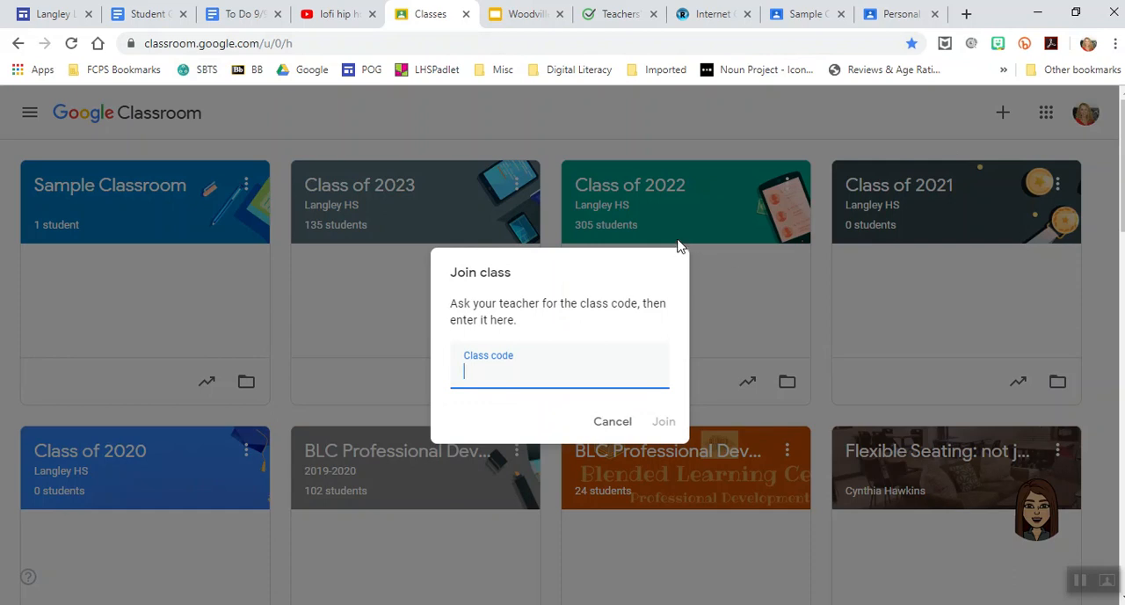
pyautogui.click(611, 422)
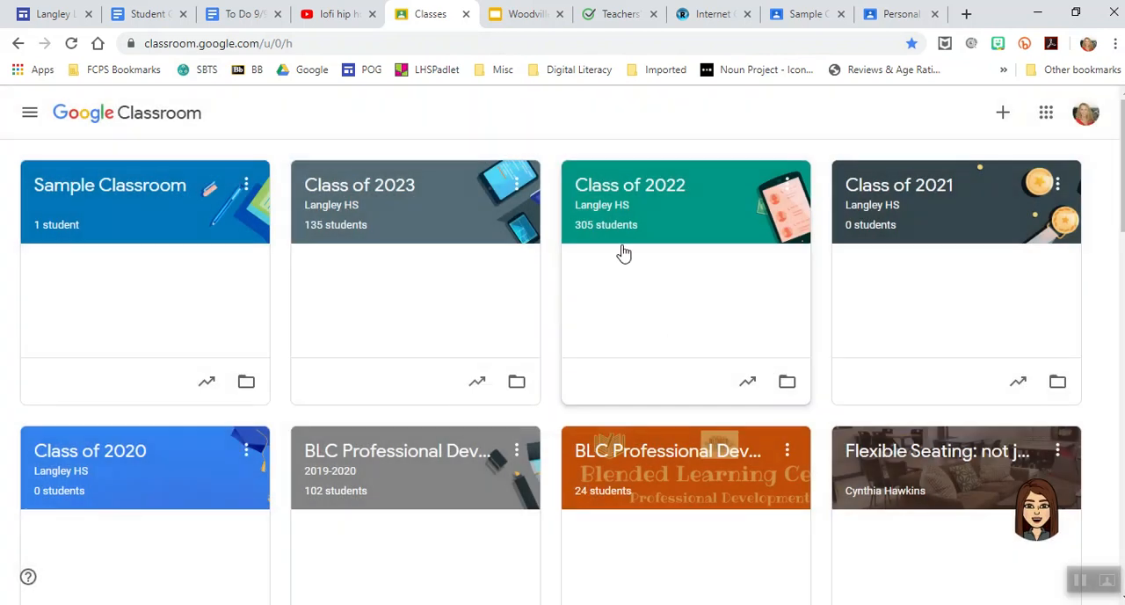
pyautogui.moveTo(630, 184)
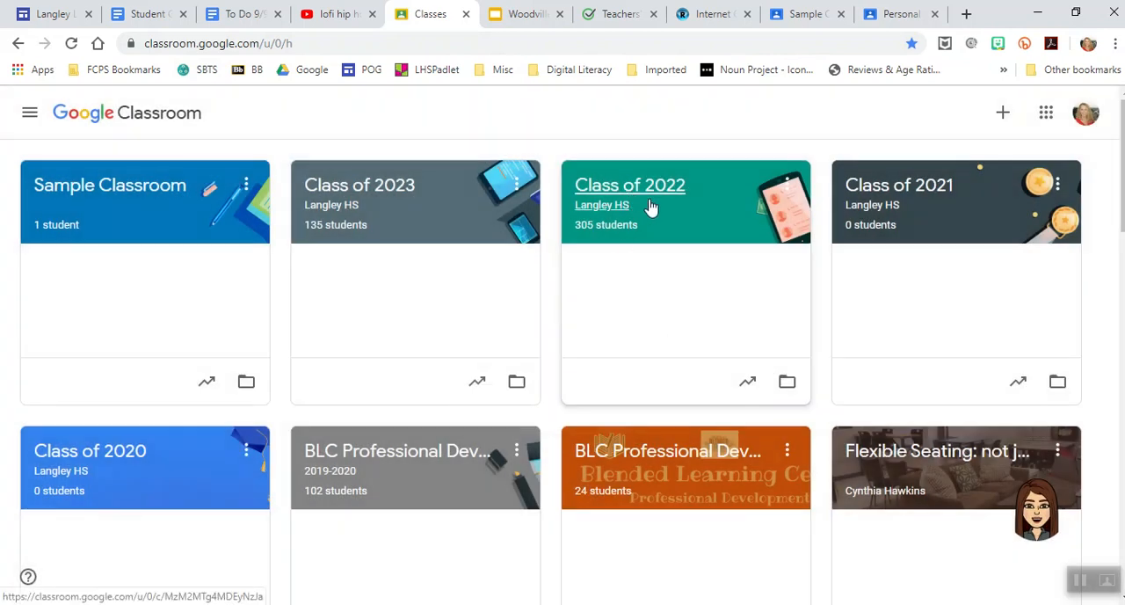
# Reopen Class of 2022 and scroll its Stream down to the homecoming announcement and comments.
pyautogui.click(630, 184)
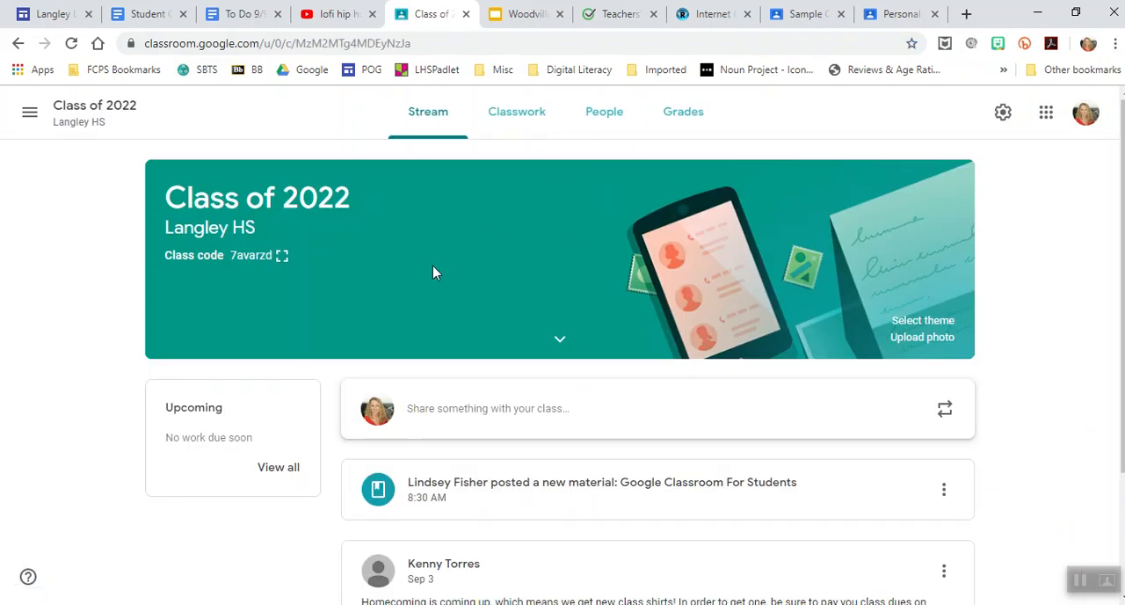
pyautogui.moveTo(348, 319)
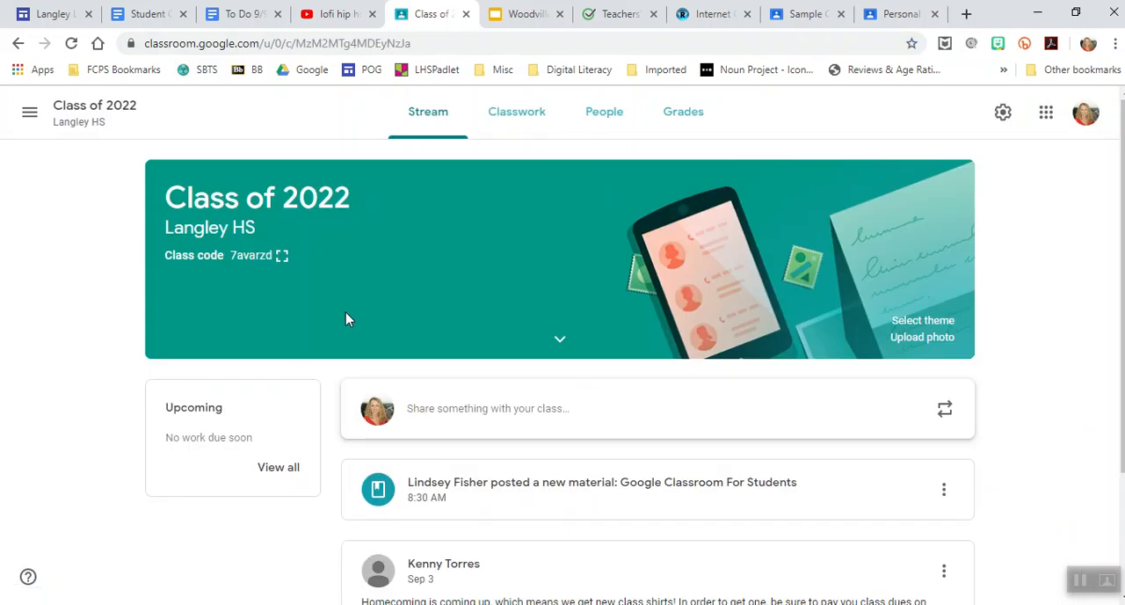
pyautogui.moveTo(500, 354)
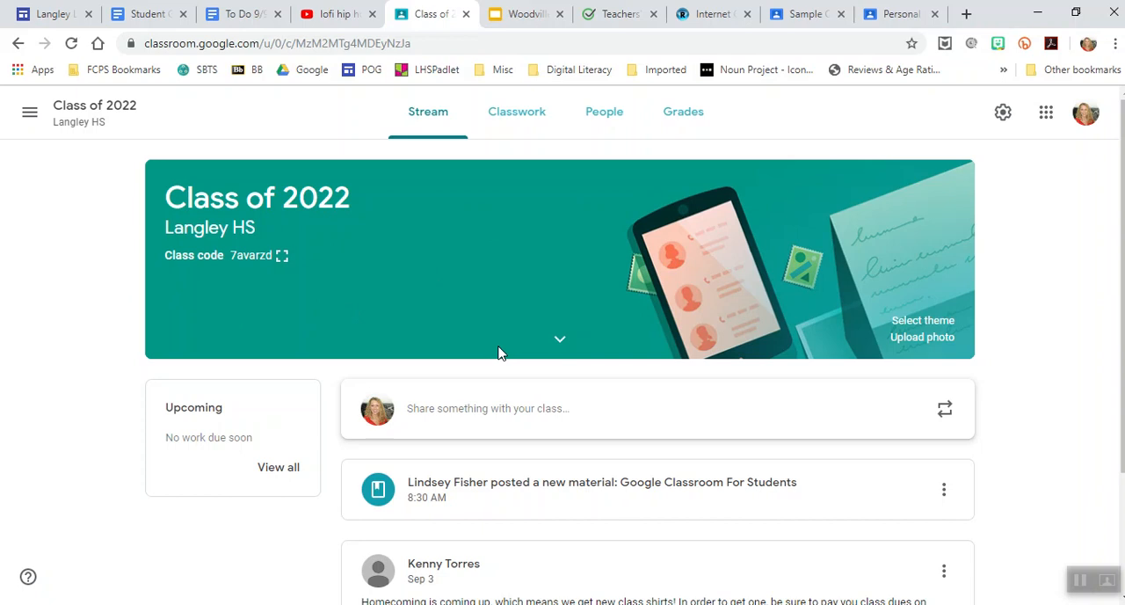
pyautogui.moveTo(553, 302)
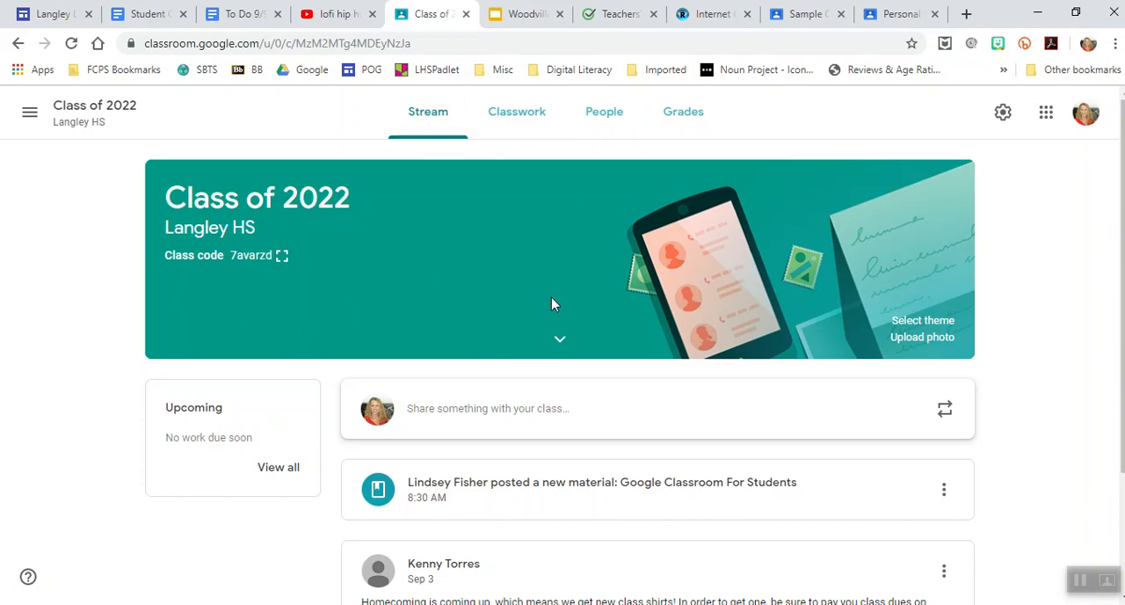
pyautogui.scroll(-3)
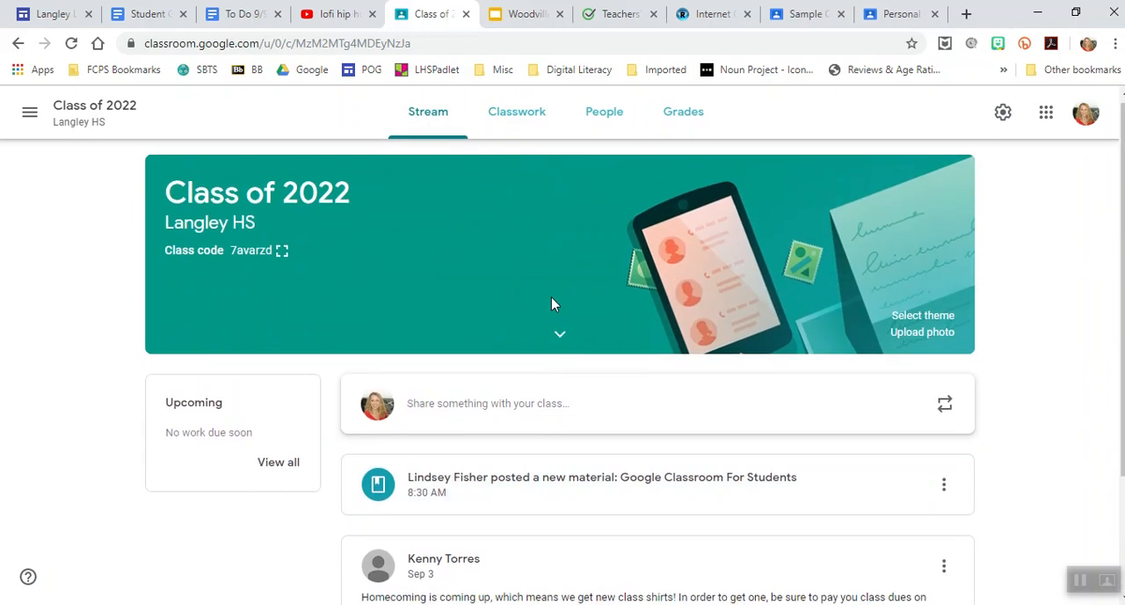
pyautogui.scroll(-3)
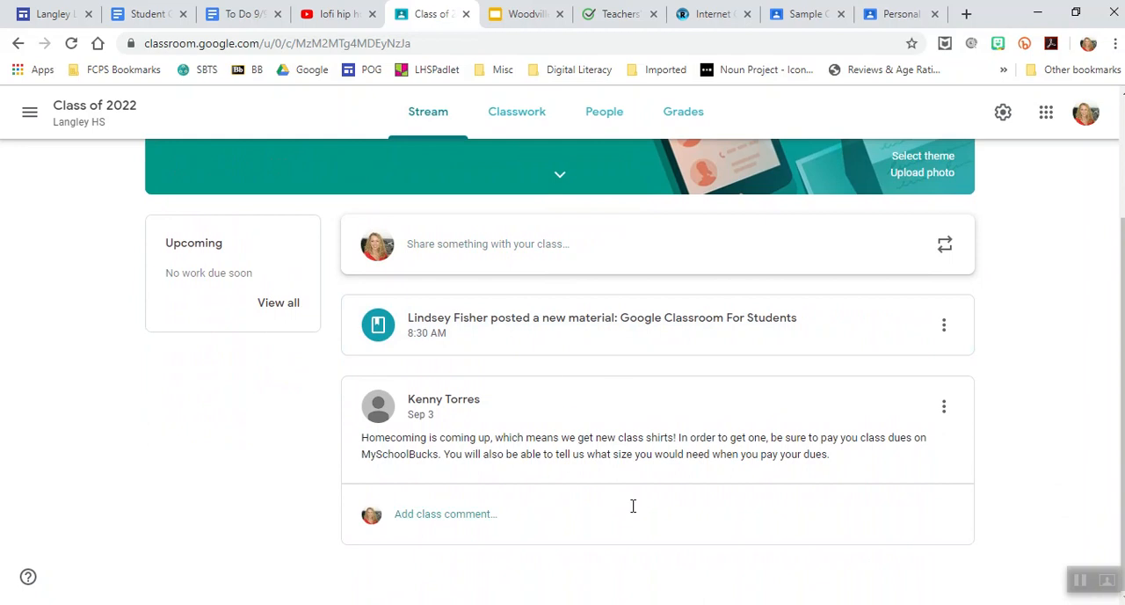
pyautogui.moveTo(710, 323)
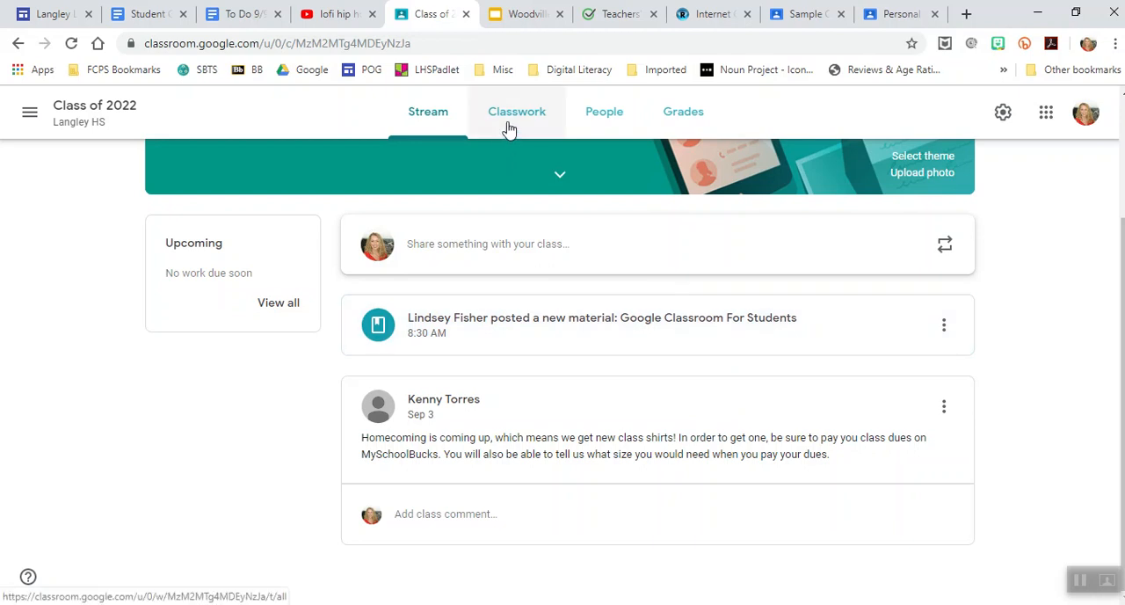
# Visit the Classwork page, then move on to the People list for Class of 2022.
pyautogui.click(516, 112)
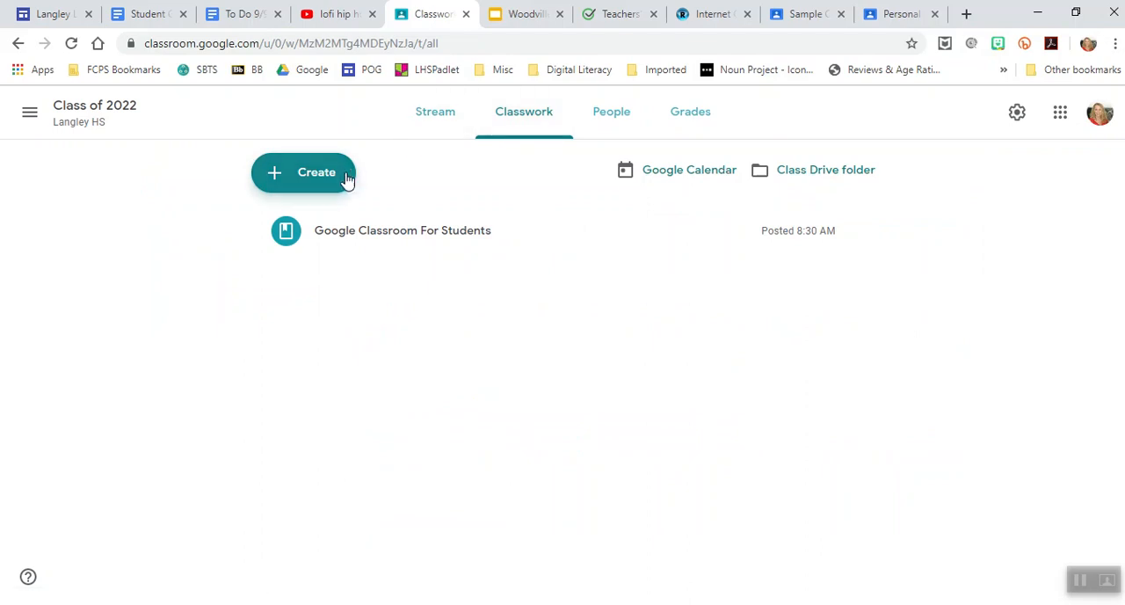
pyautogui.click(612, 111)
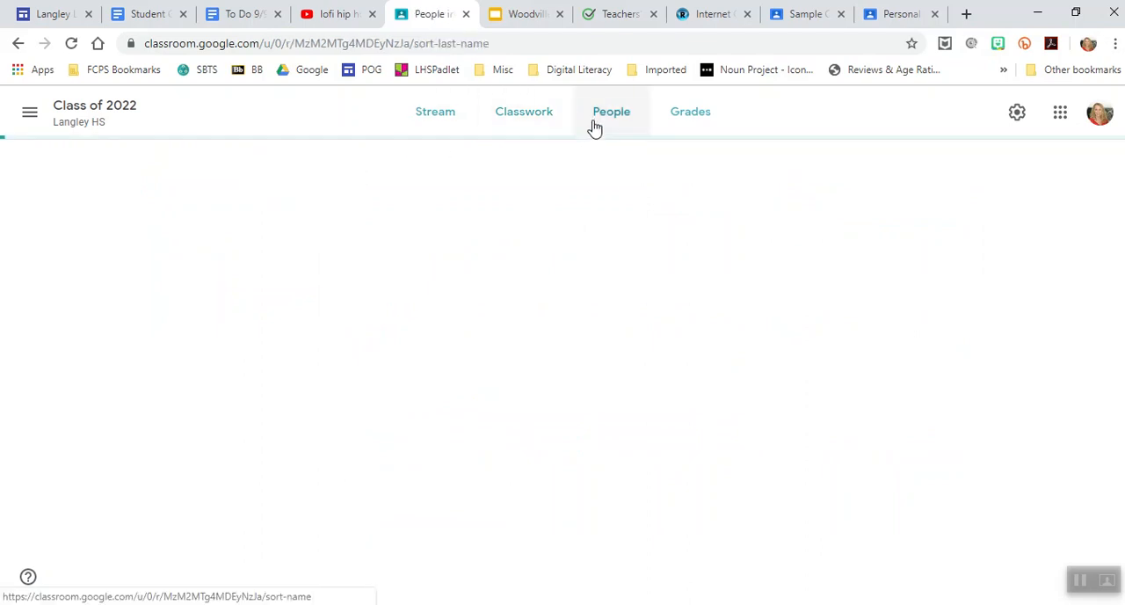
# Browse the teacher and student lists, visit Grades, then return to the Classwork page.
pyautogui.click(611, 111)
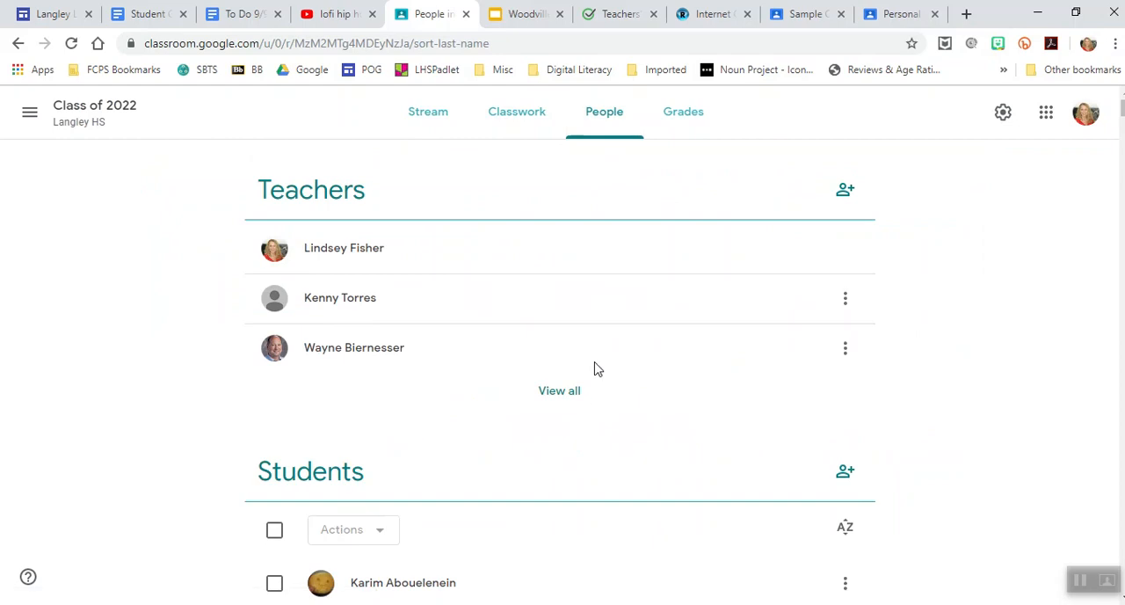
pyautogui.moveTo(875, 225)
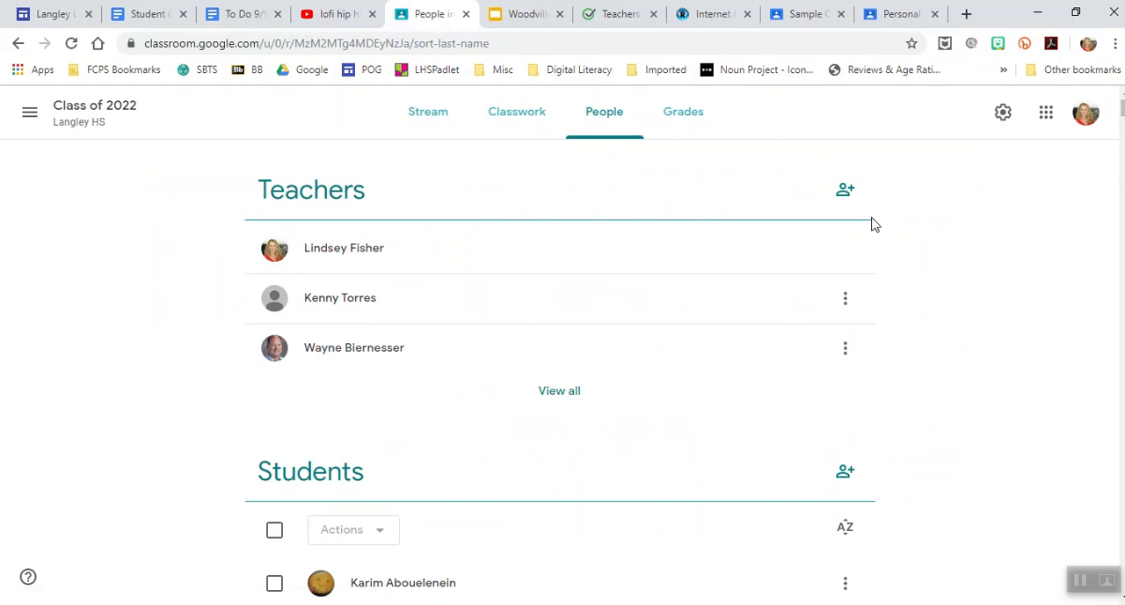
pyautogui.moveTo(725, 388)
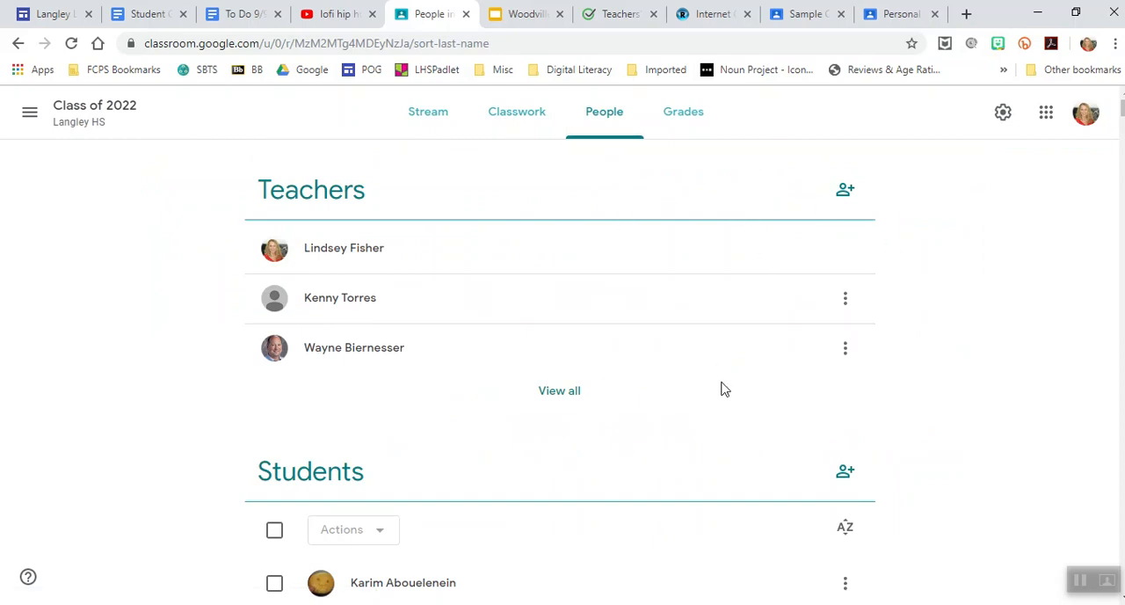
pyautogui.scroll(-3)
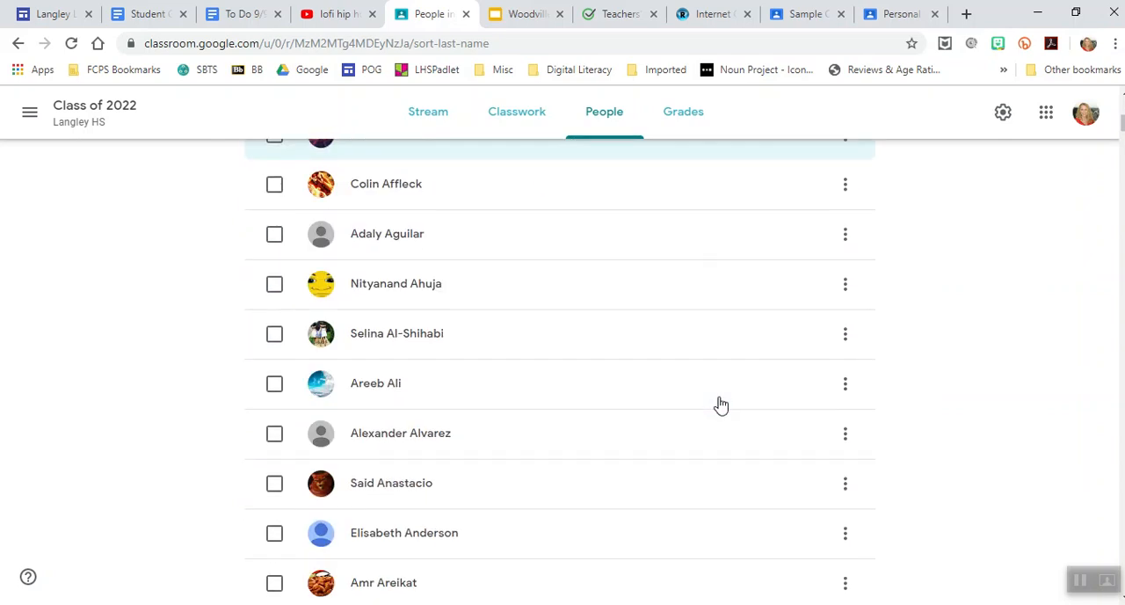
pyautogui.scroll(-3)
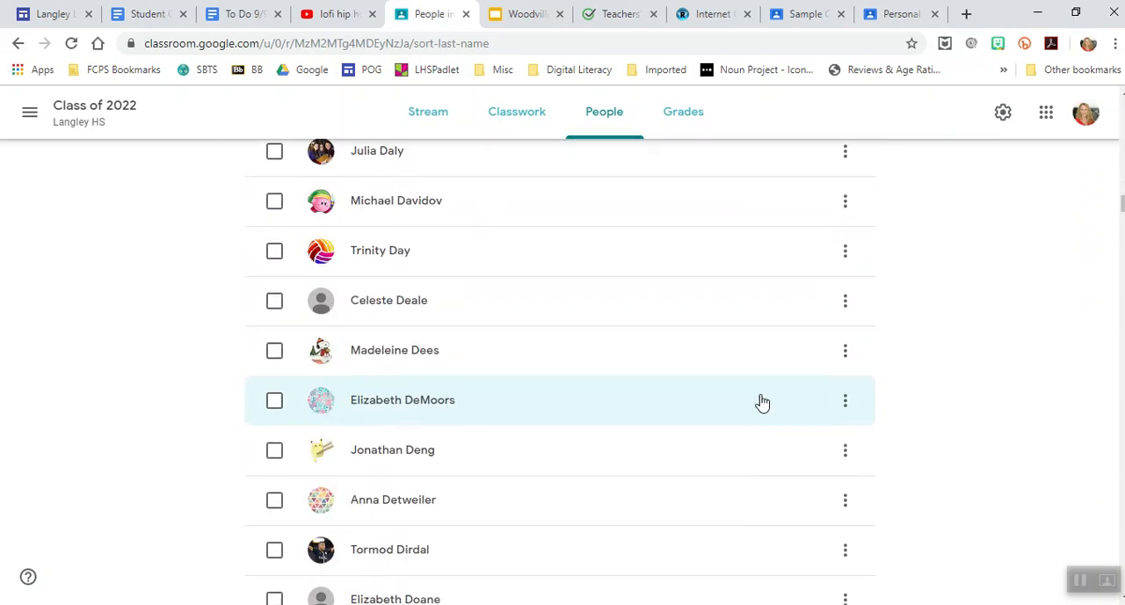
pyautogui.click(689, 112)
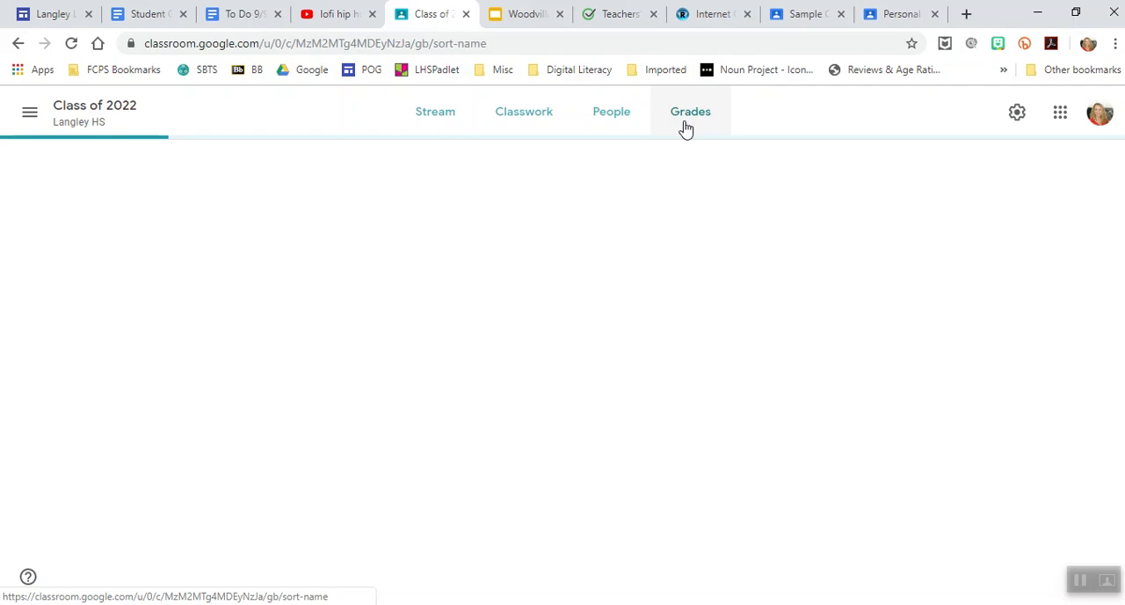
pyautogui.click(523, 113)
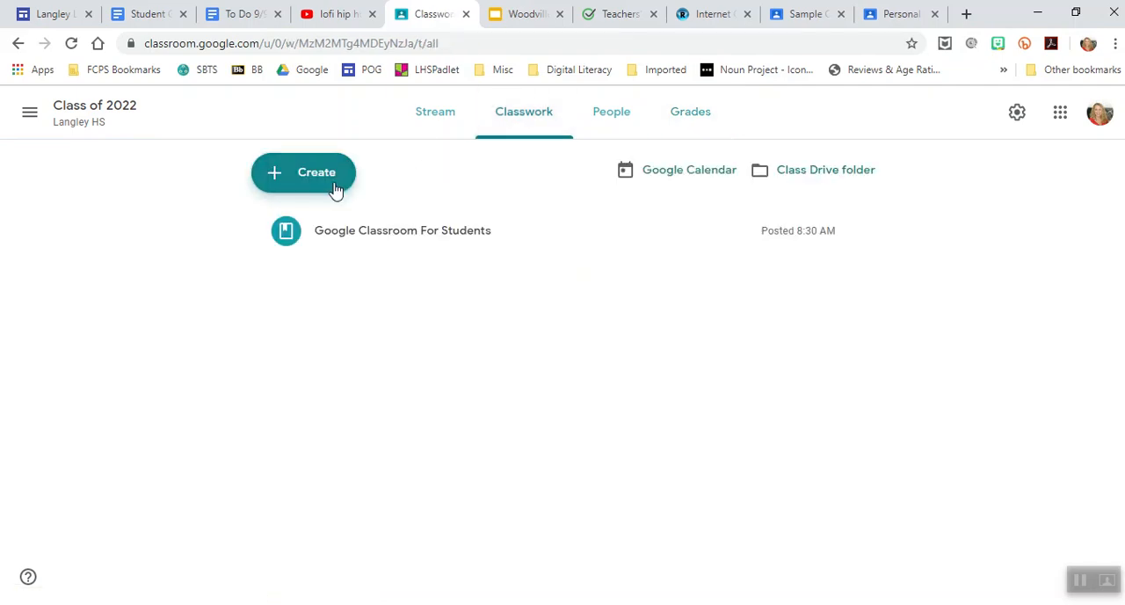
# Start a new Material post from the Create menu on the Classwork page.
pyautogui.click(302, 172)
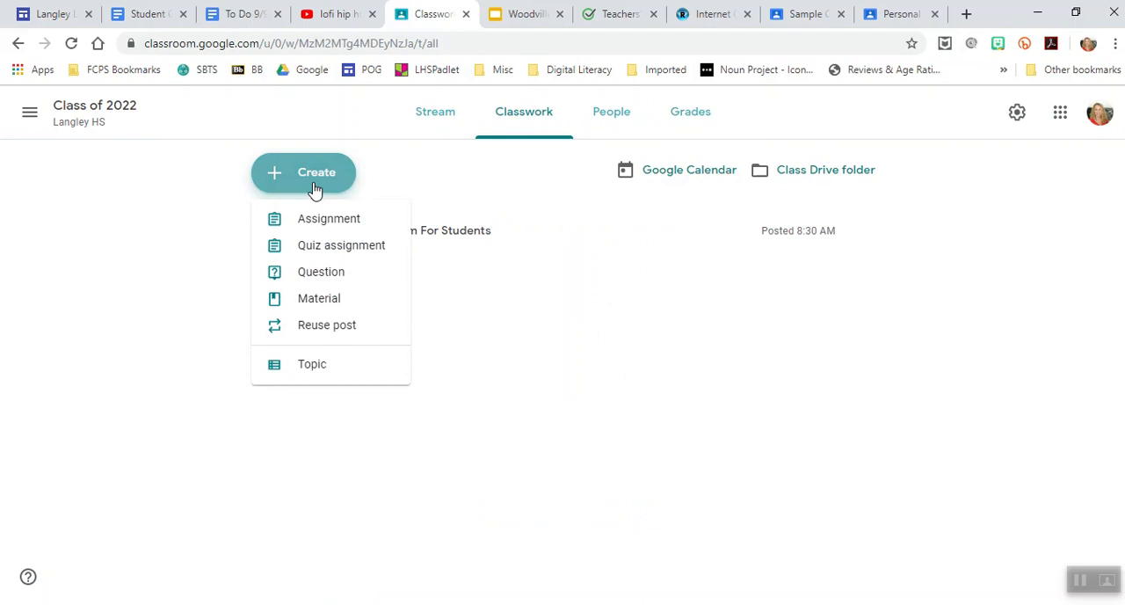
pyautogui.moveTo(331, 299)
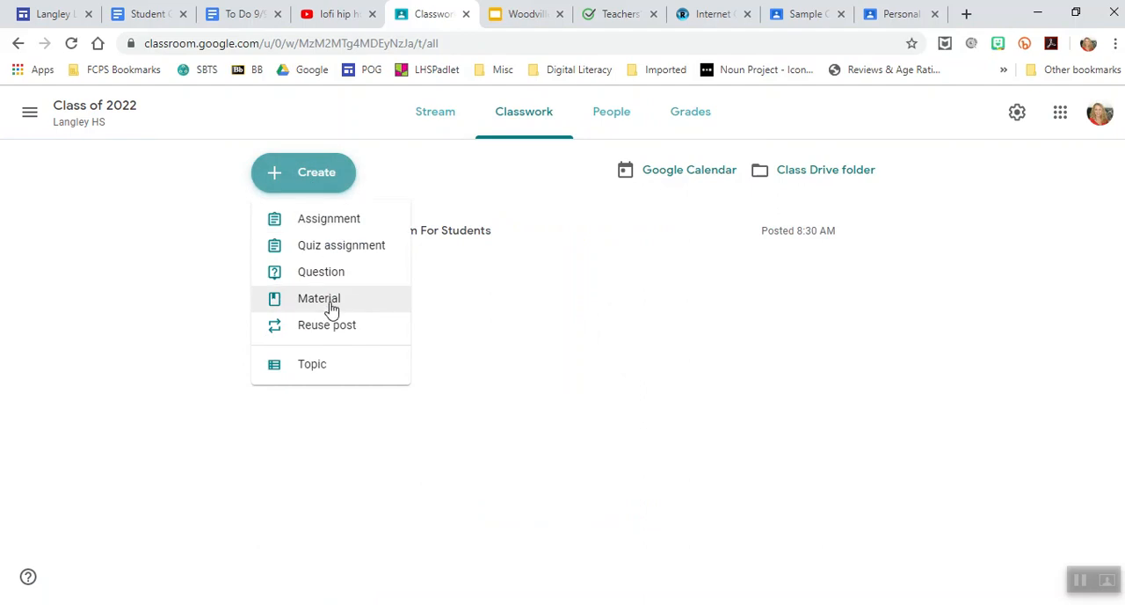
pyautogui.moveTo(338, 302)
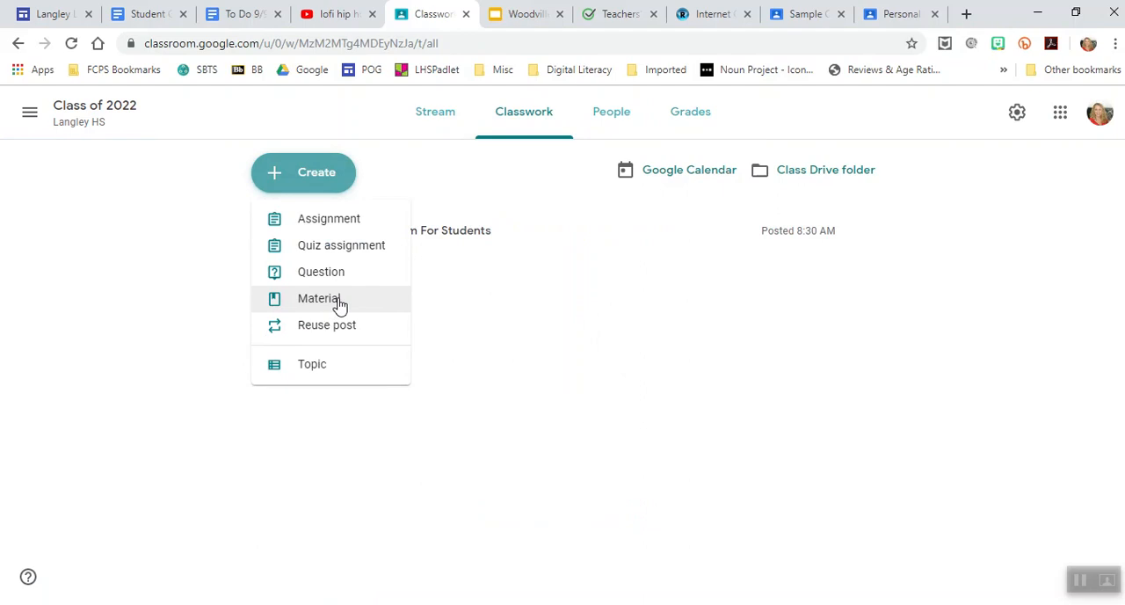
pyautogui.click(320, 299)
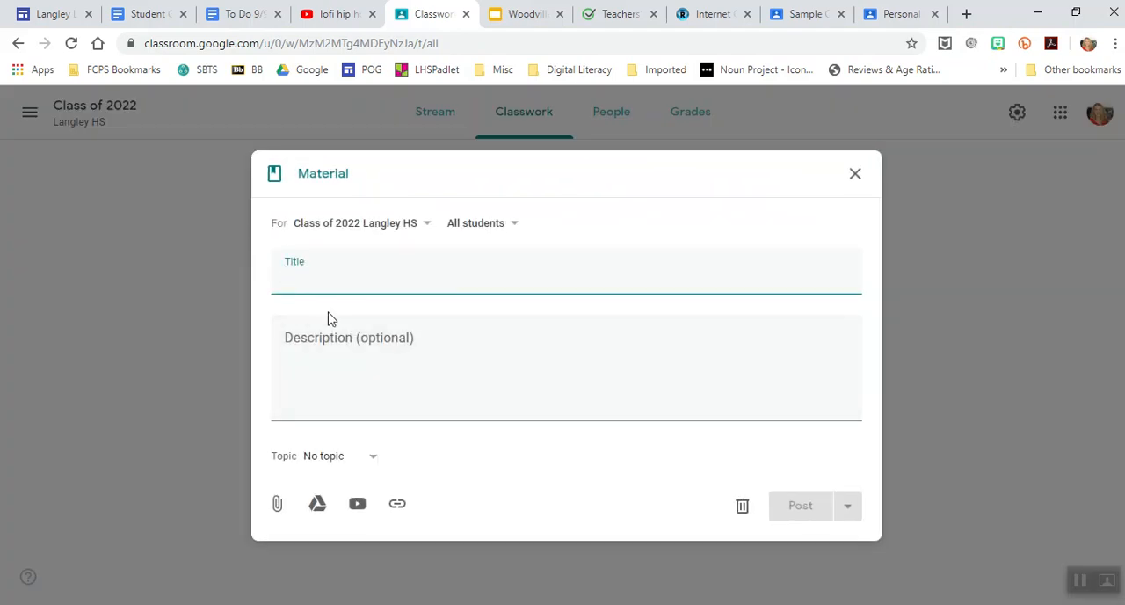
# Title the material 'Important Dates', assign a new 'College Night' topic, and post it.
pyautogui.write('Important Dates')
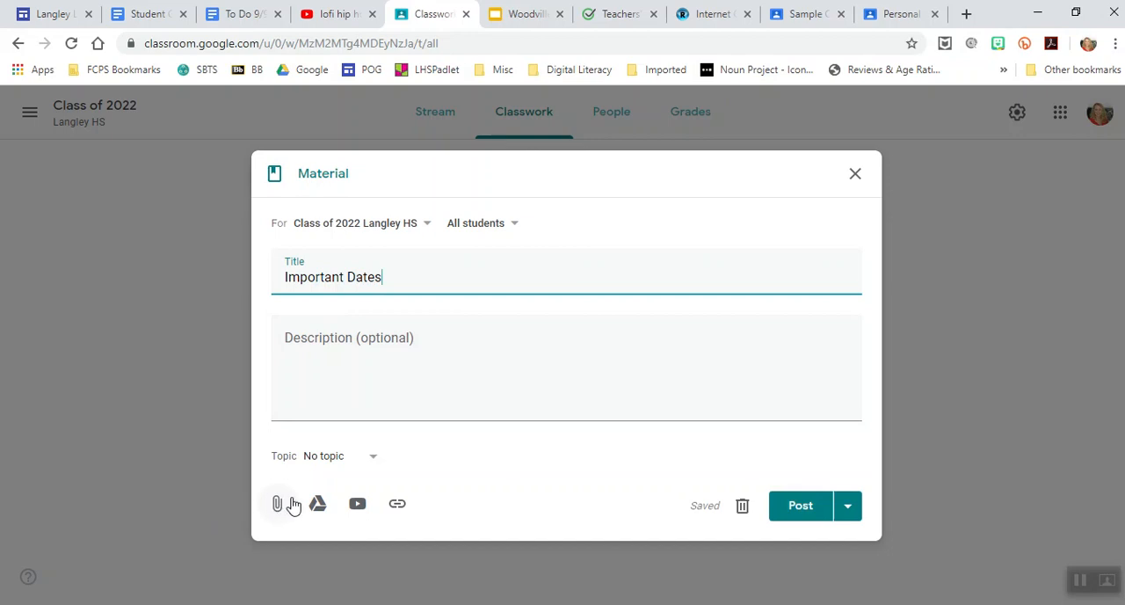
pyautogui.moveTo(317, 502)
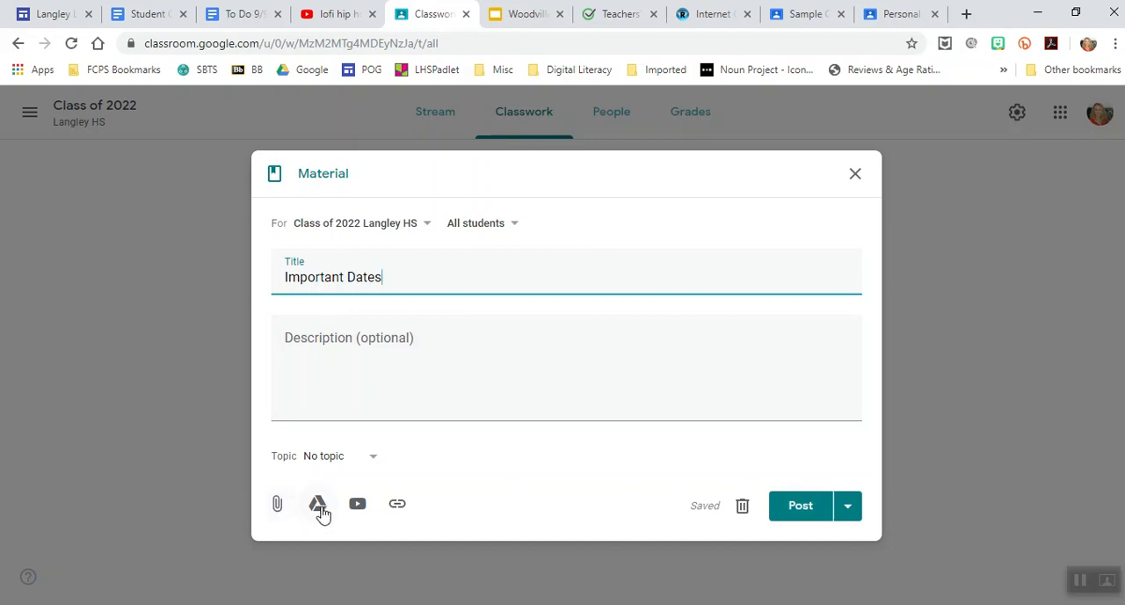
pyautogui.moveTo(334, 506)
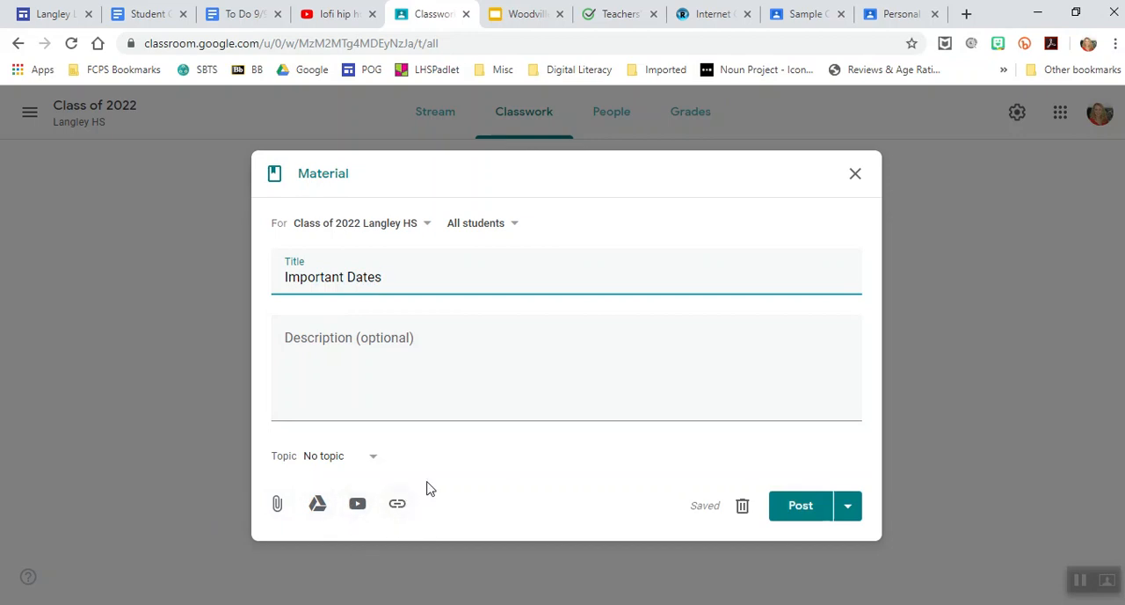
pyautogui.moveTo(369, 467)
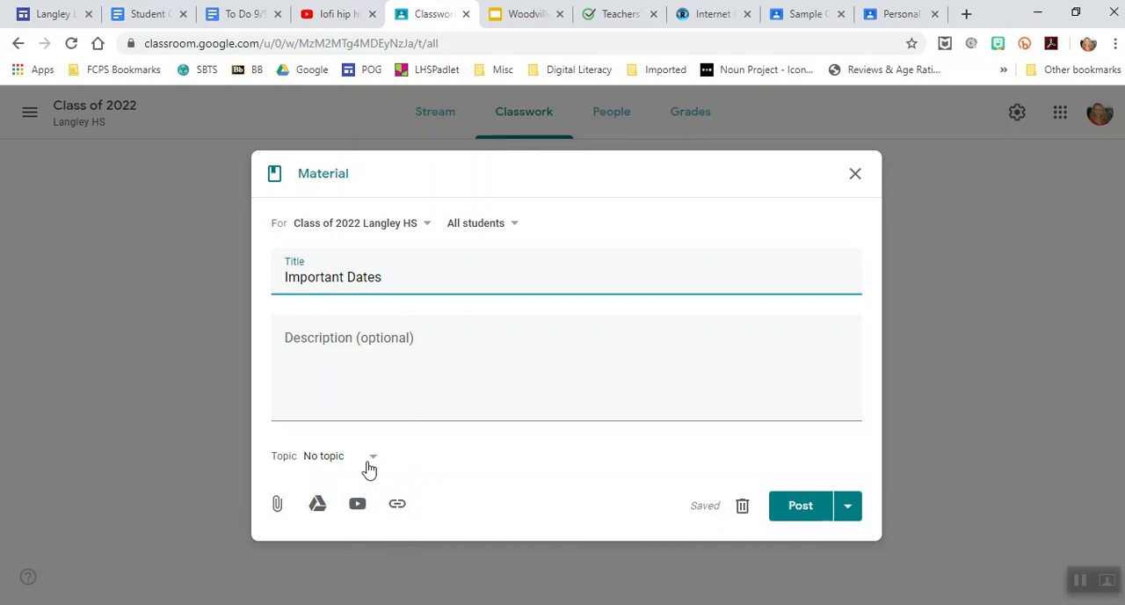
pyautogui.click(324, 455)
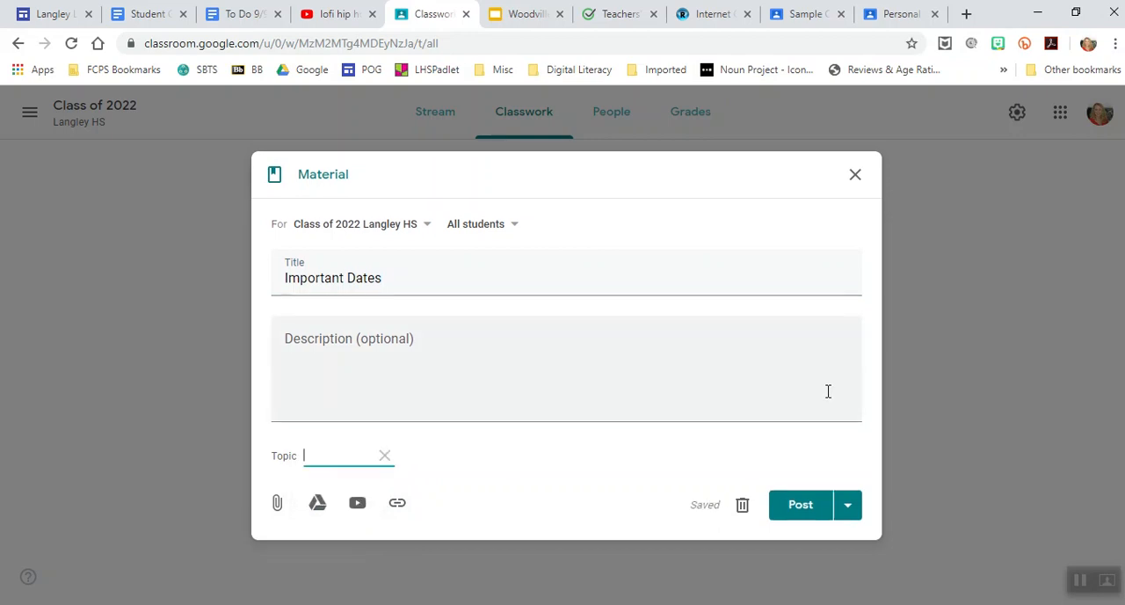
pyautogui.write('College Night')
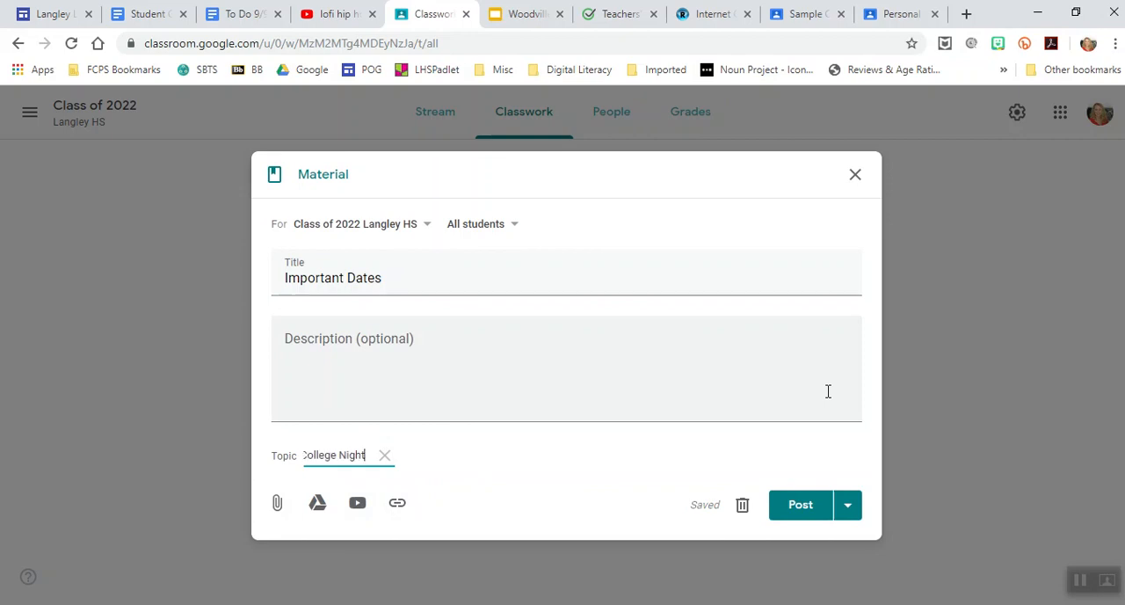
pyautogui.click(800, 502)
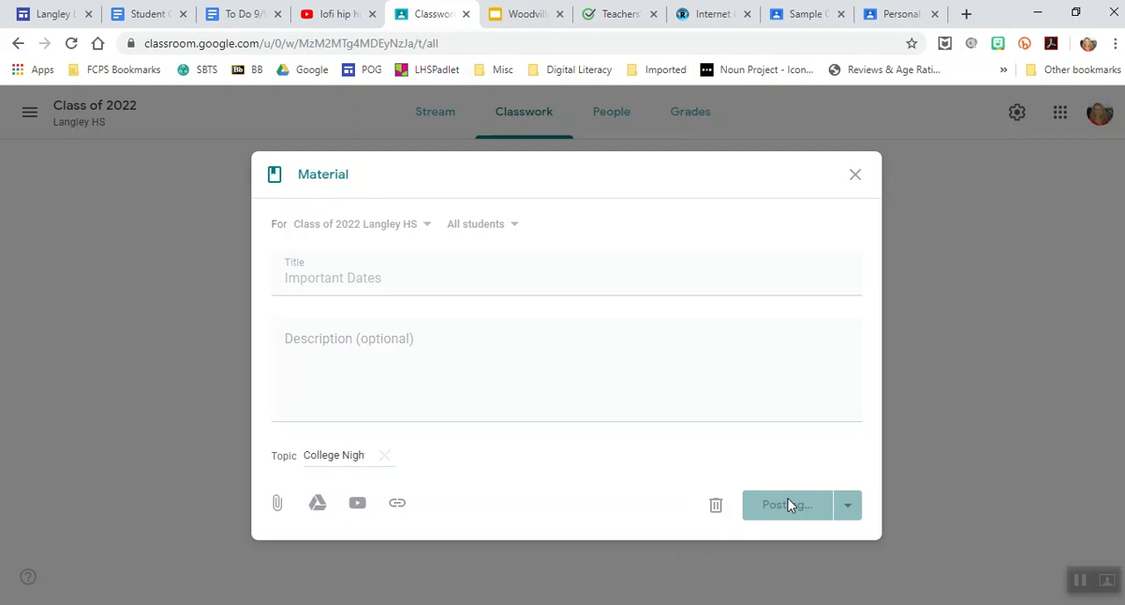
pyautogui.click(784, 502)
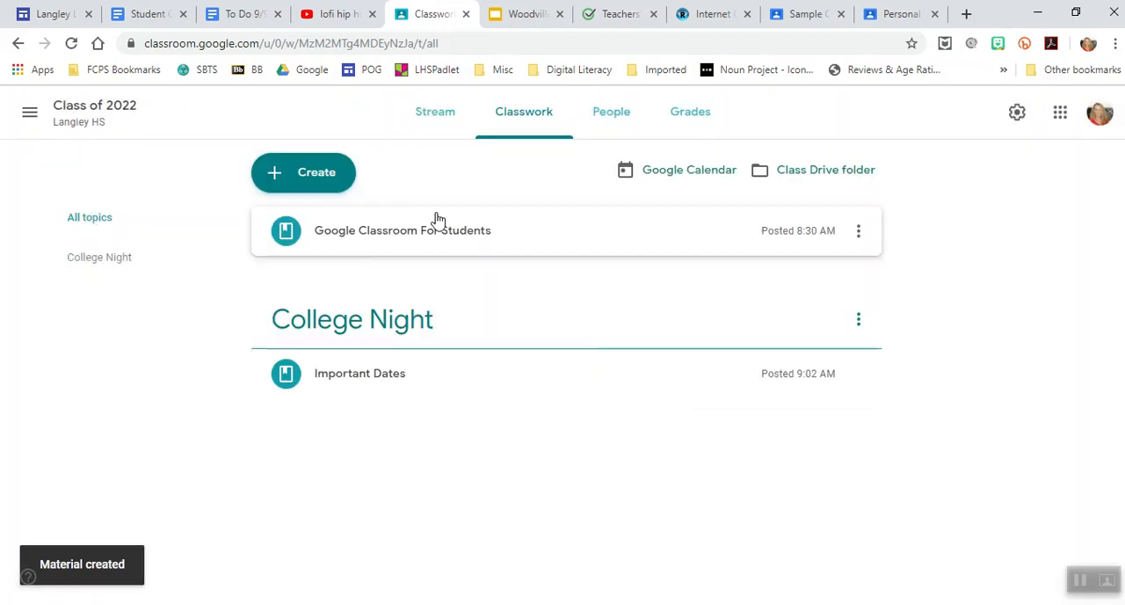
pyautogui.moveTo(517, 248)
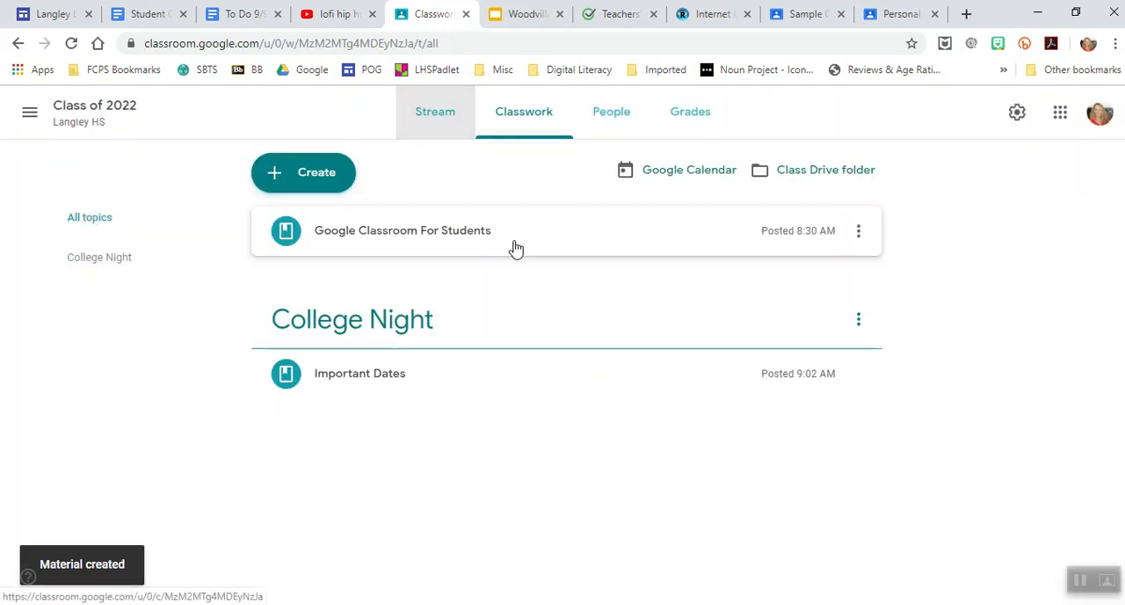
pyautogui.click(428, 112)
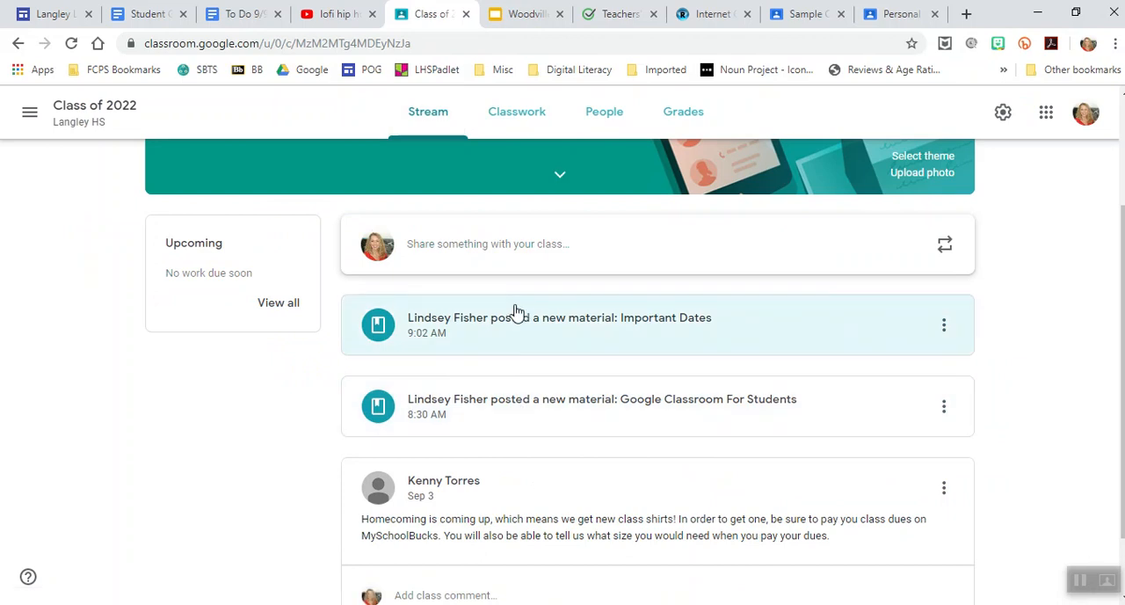
pyautogui.click(942, 323)
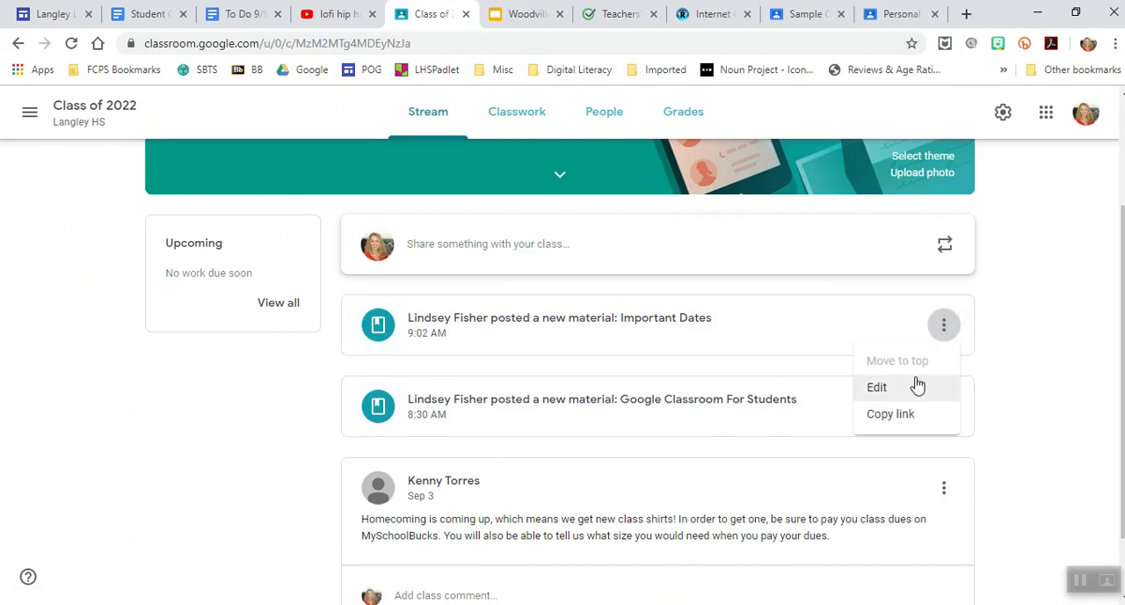
pyautogui.click(516, 112)
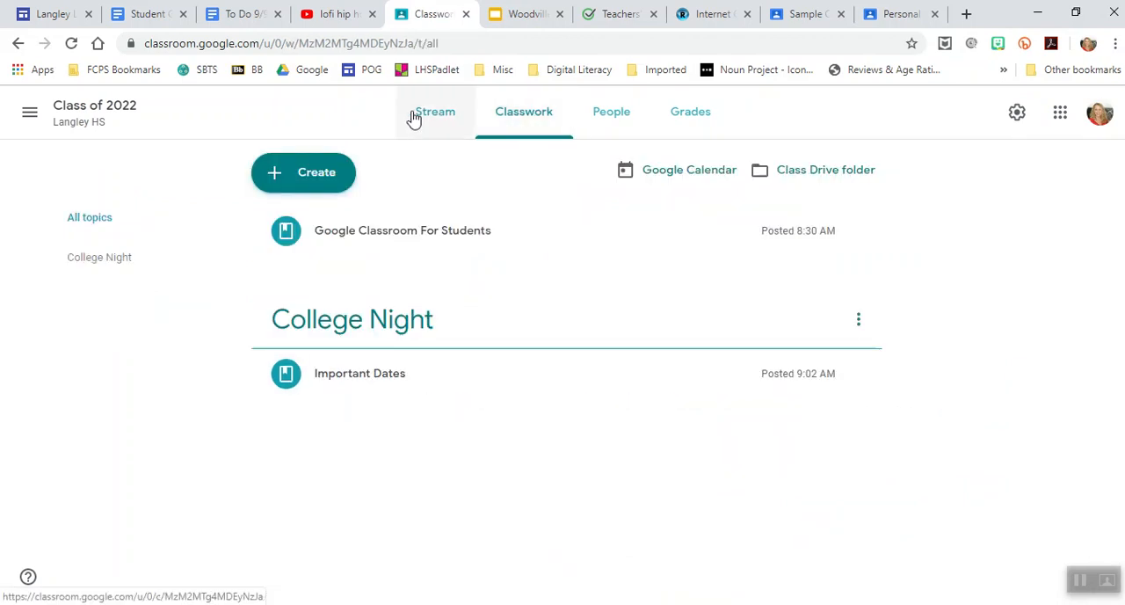
# Start a new Question post from the Create menu on the Classwork page.
pyautogui.click(302, 172)
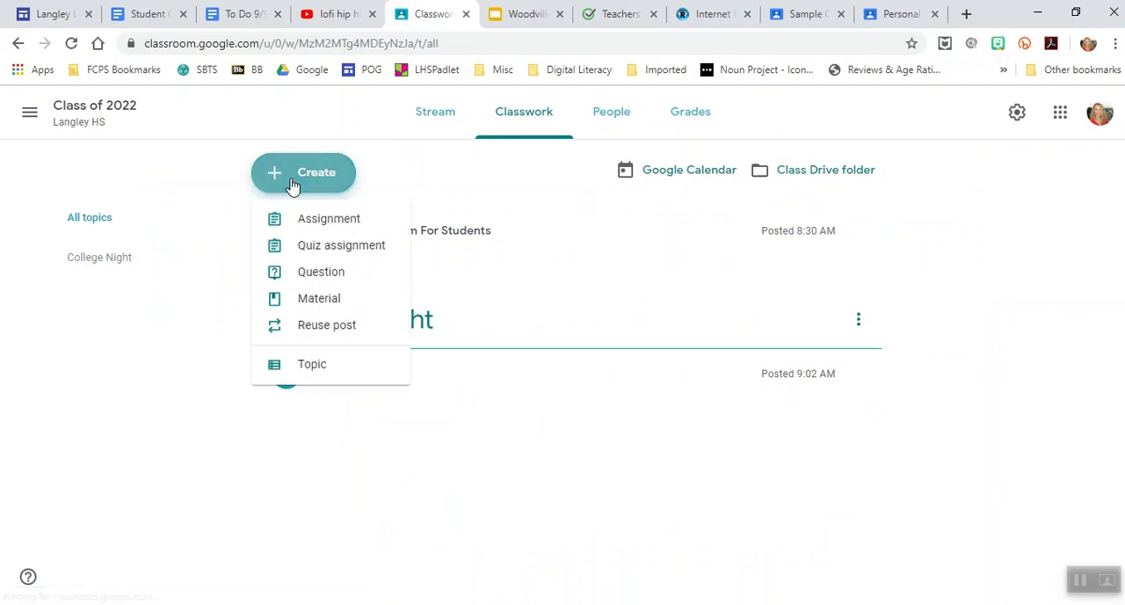
pyautogui.moveTo(328, 218)
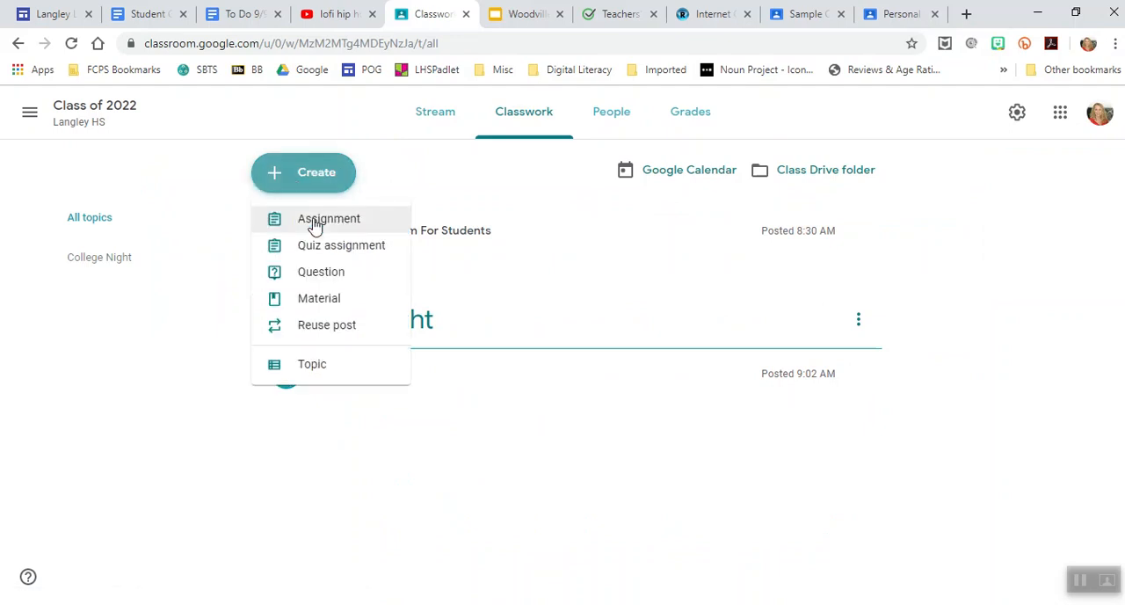
pyautogui.moveTo(320, 225)
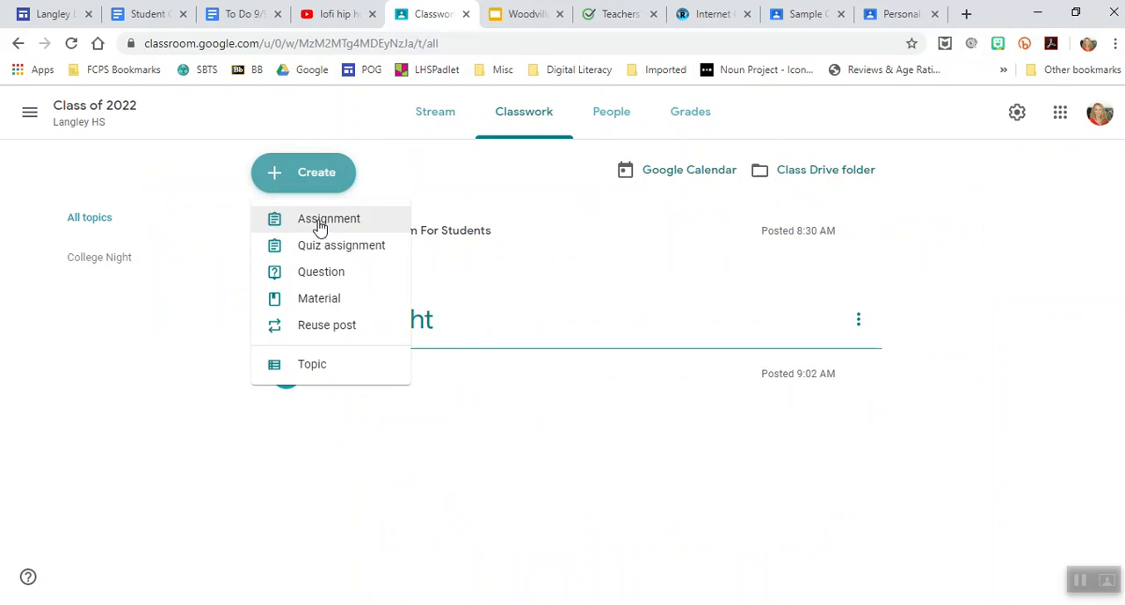
pyautogui.moveTo(819, 168)
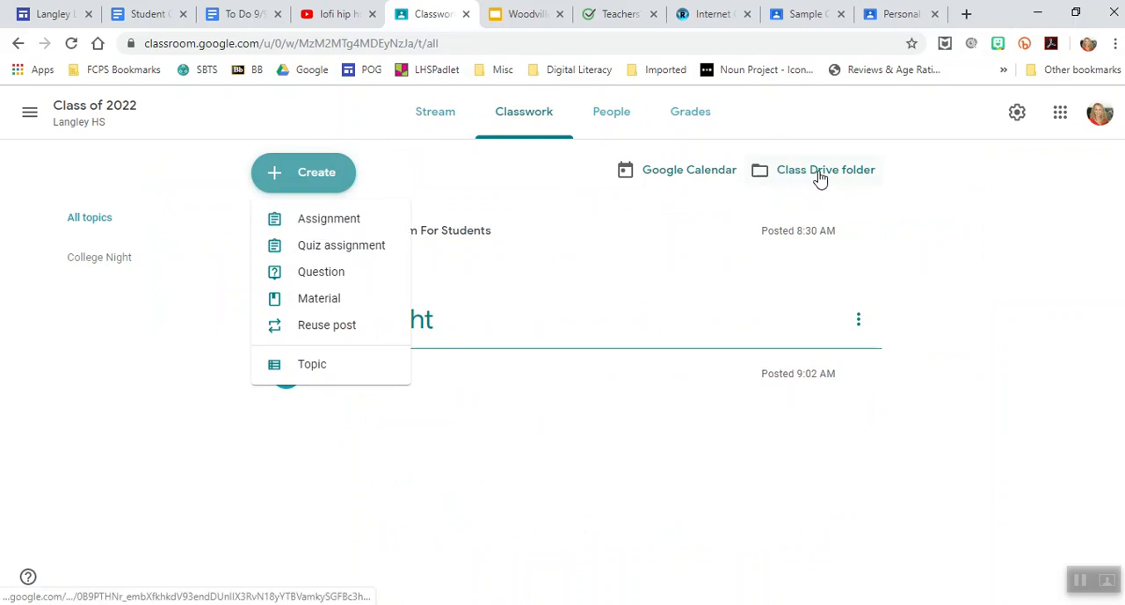
pyautogui.moveTo(826, 168)
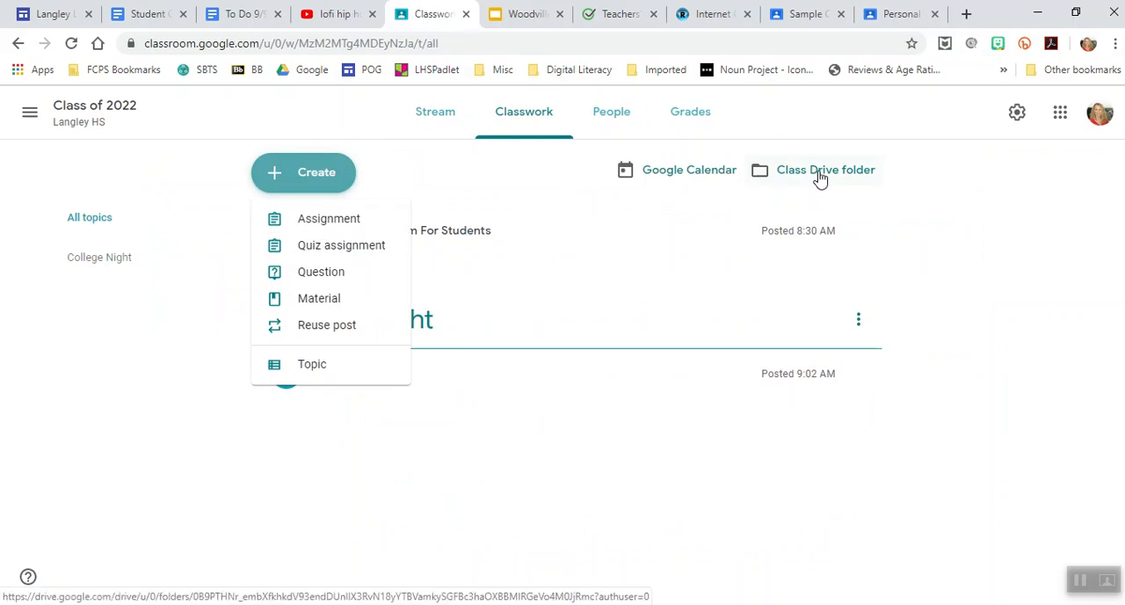
pyautogui.moveTo(784, 176)
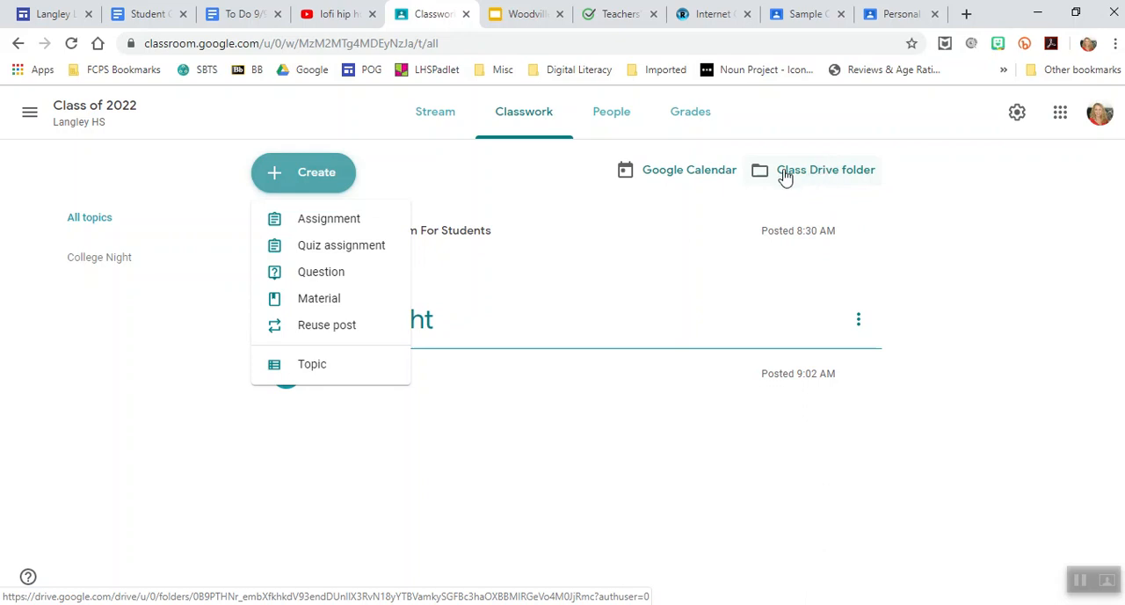
pyautogui.moveTo(689, 169)
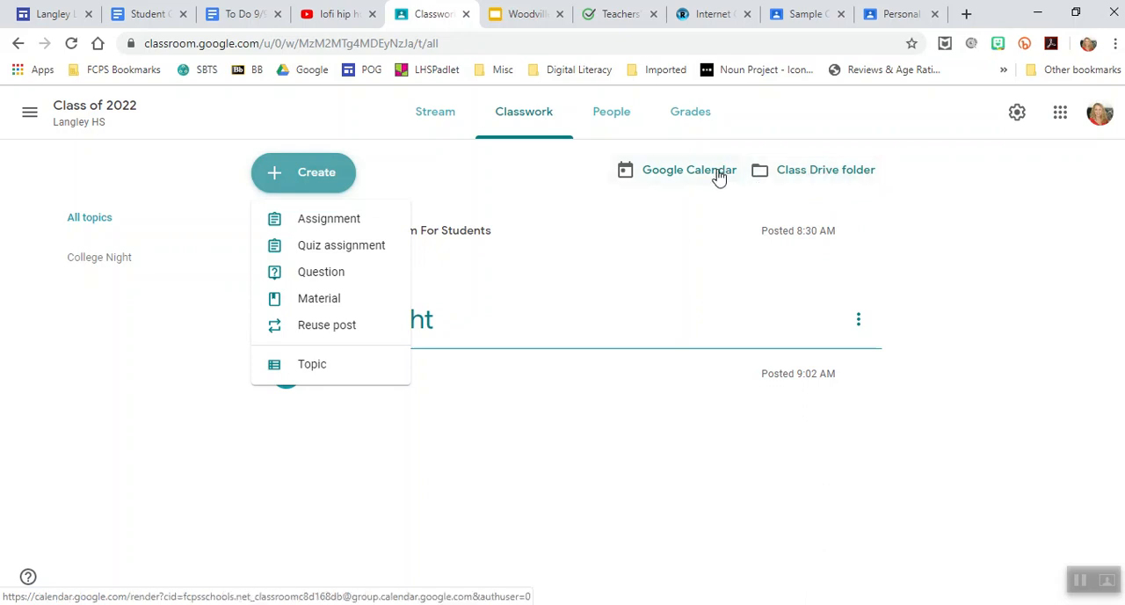
pyautogui.moveTo(320, 271)
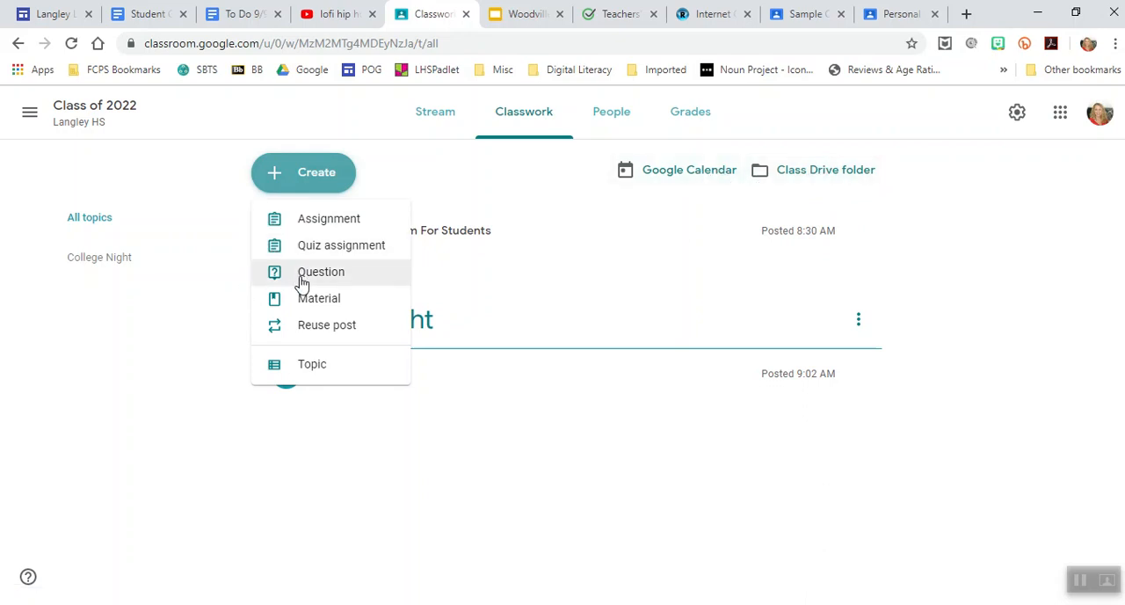
pyautogui.click(320, 271)
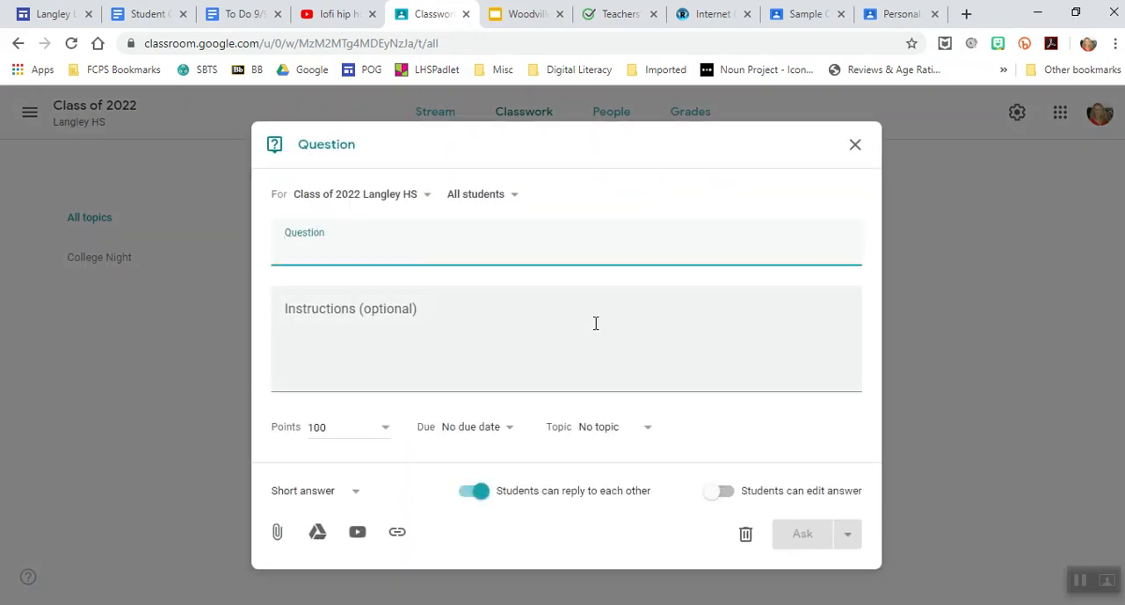
# Enter the question 'How are you?' and close the form without asking, leaving it as a draft.
pyautogui.write('How are you?')
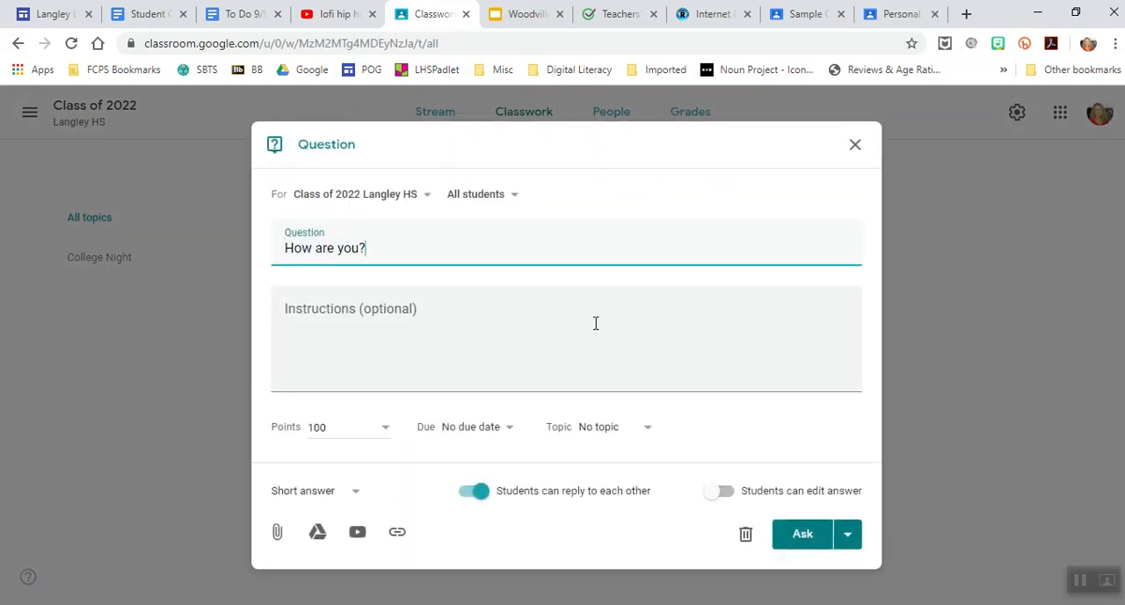
pyautogui.click(478, 425)
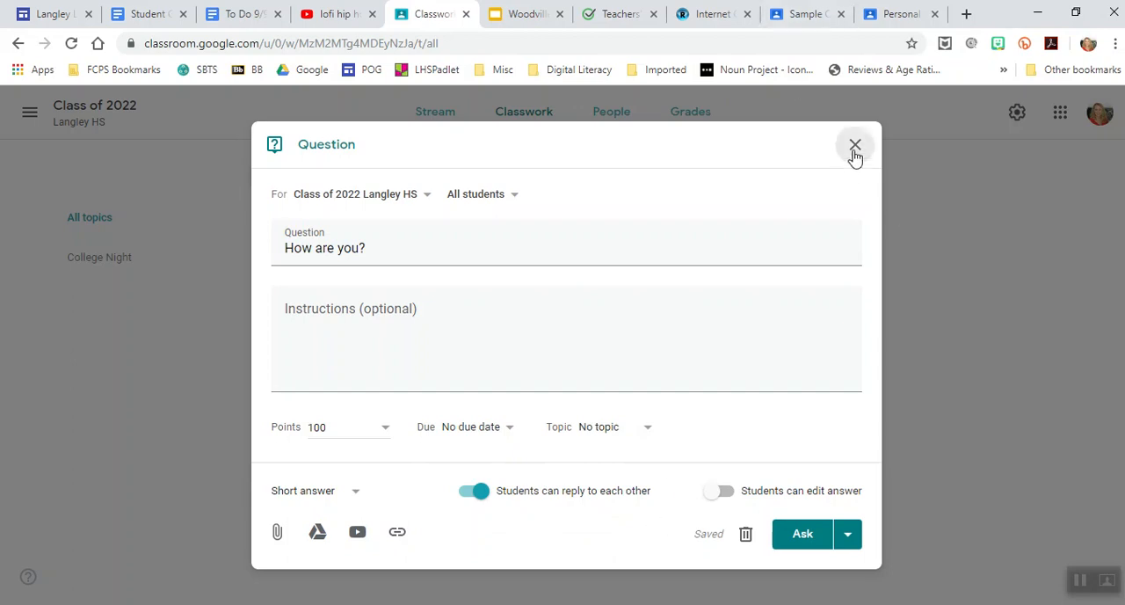
pyautogui.click(854, 144)
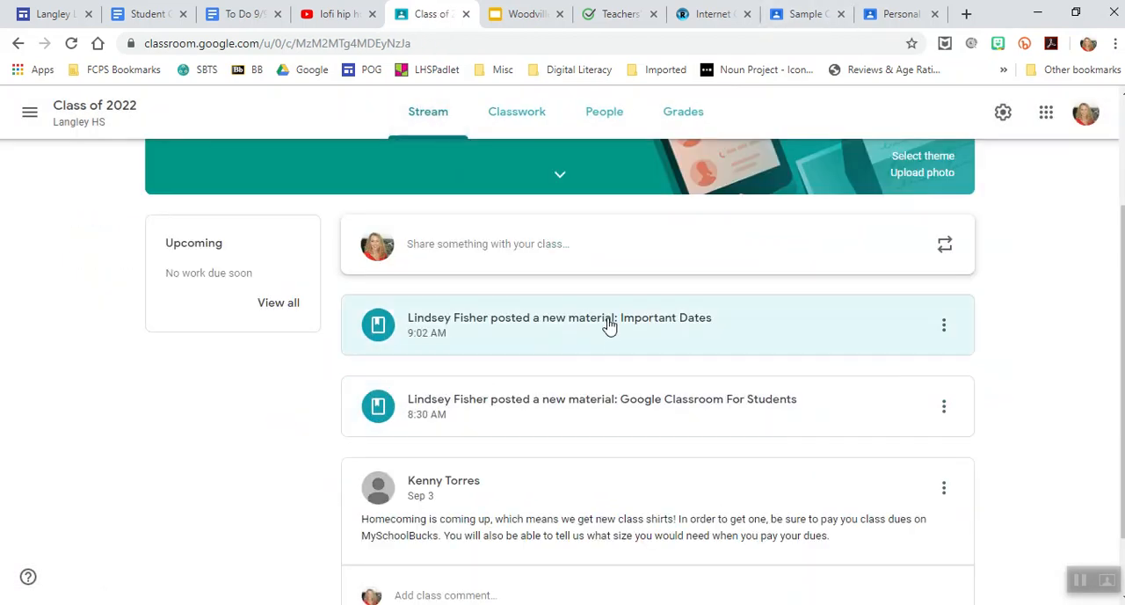
pyautogui.moveTo(797, 313)
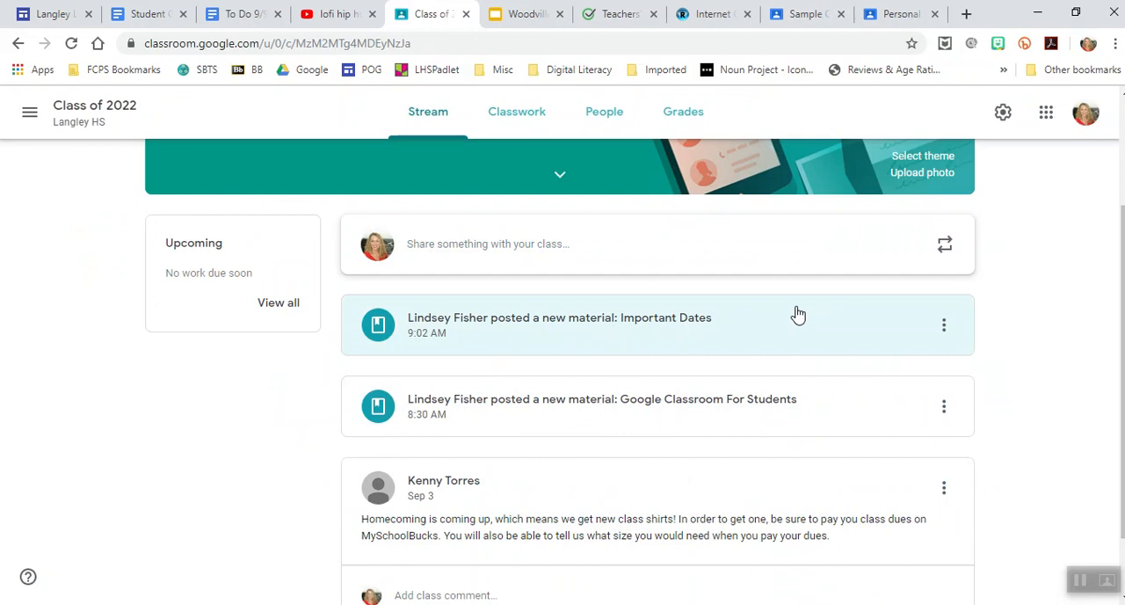
pyautogui.moveTo(790, 321)
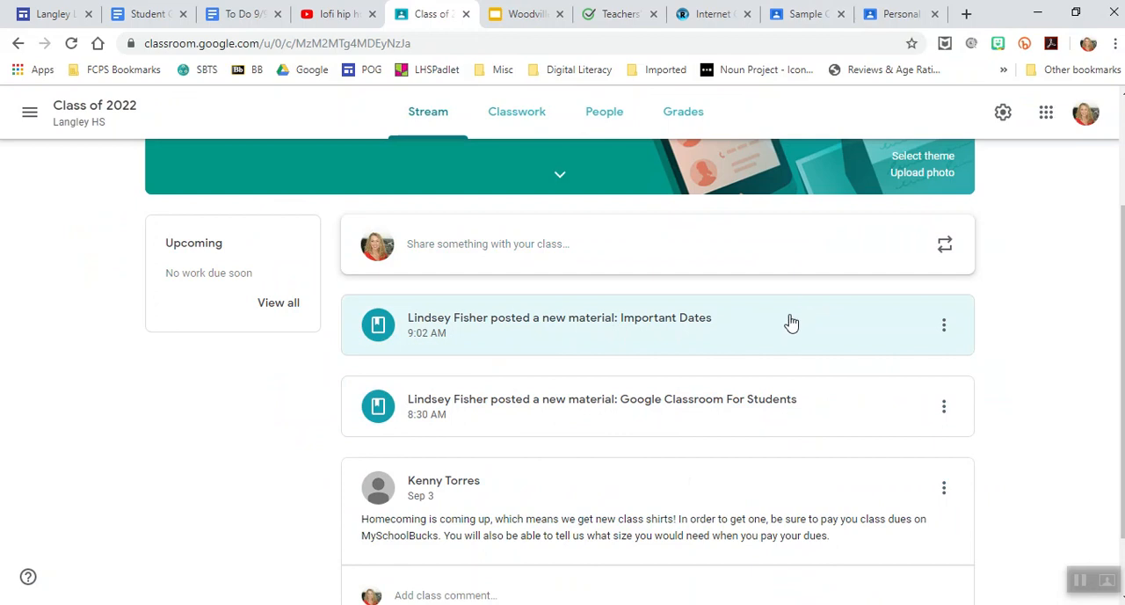